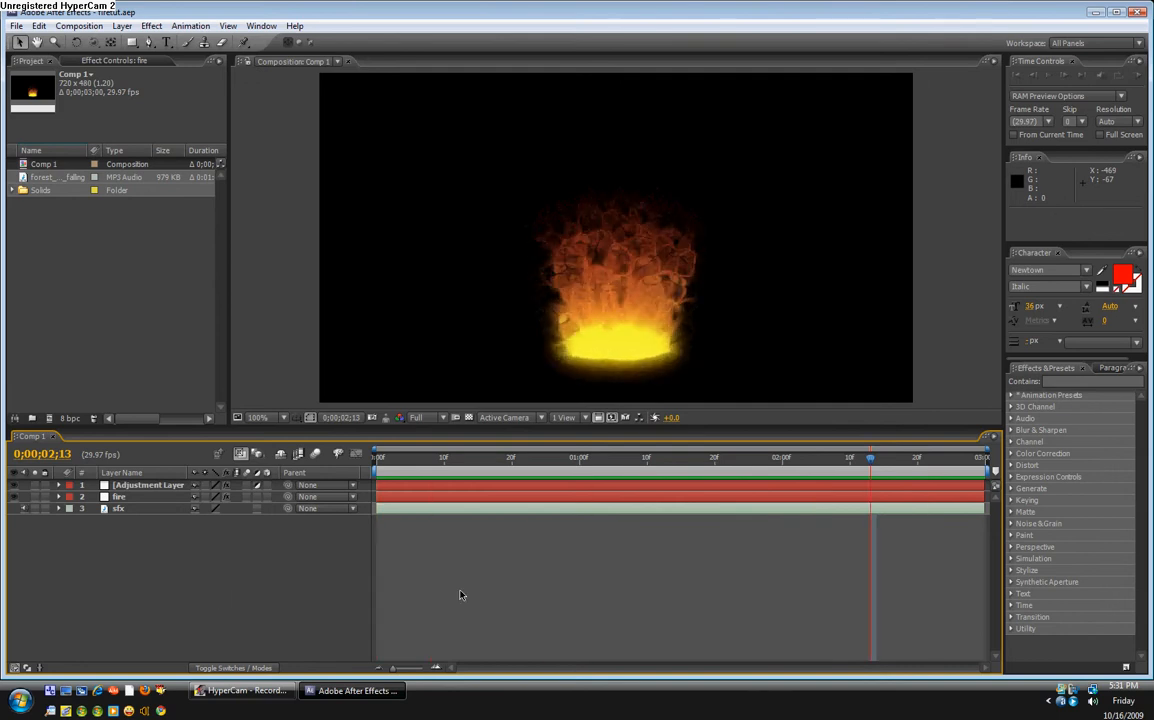
{"action": "mouse_move", "coordinate": [488, 468]}
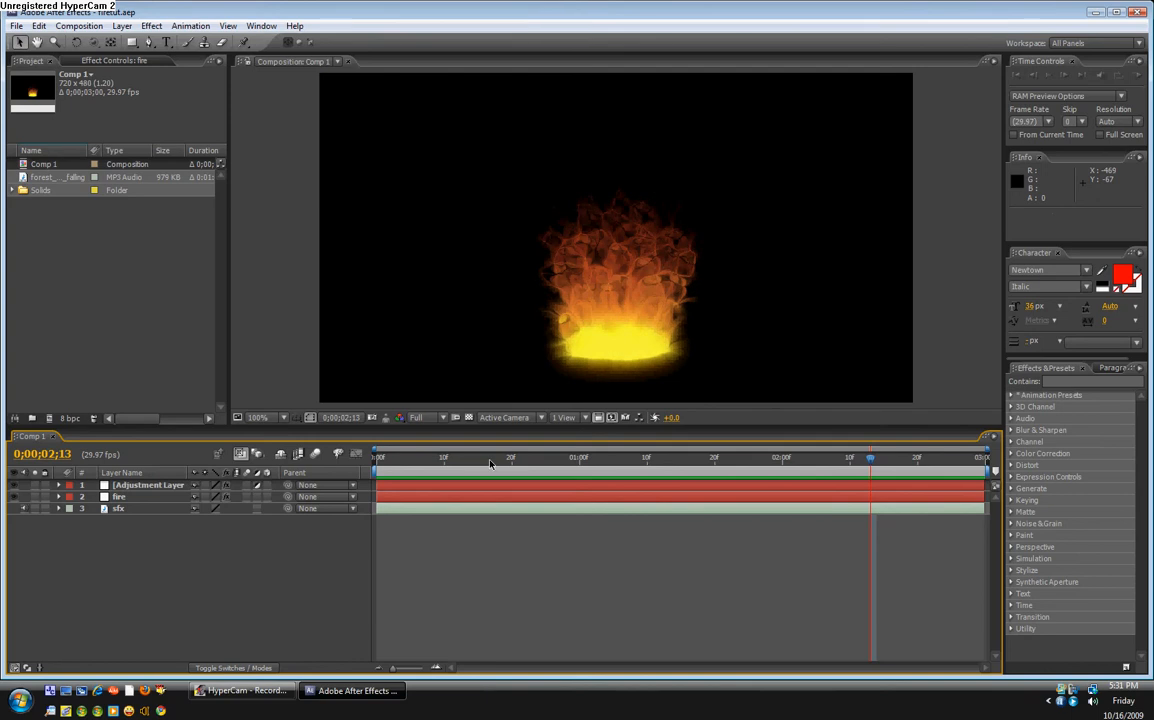
{"action": "mouse_move", "coordinate": [586, 474]}
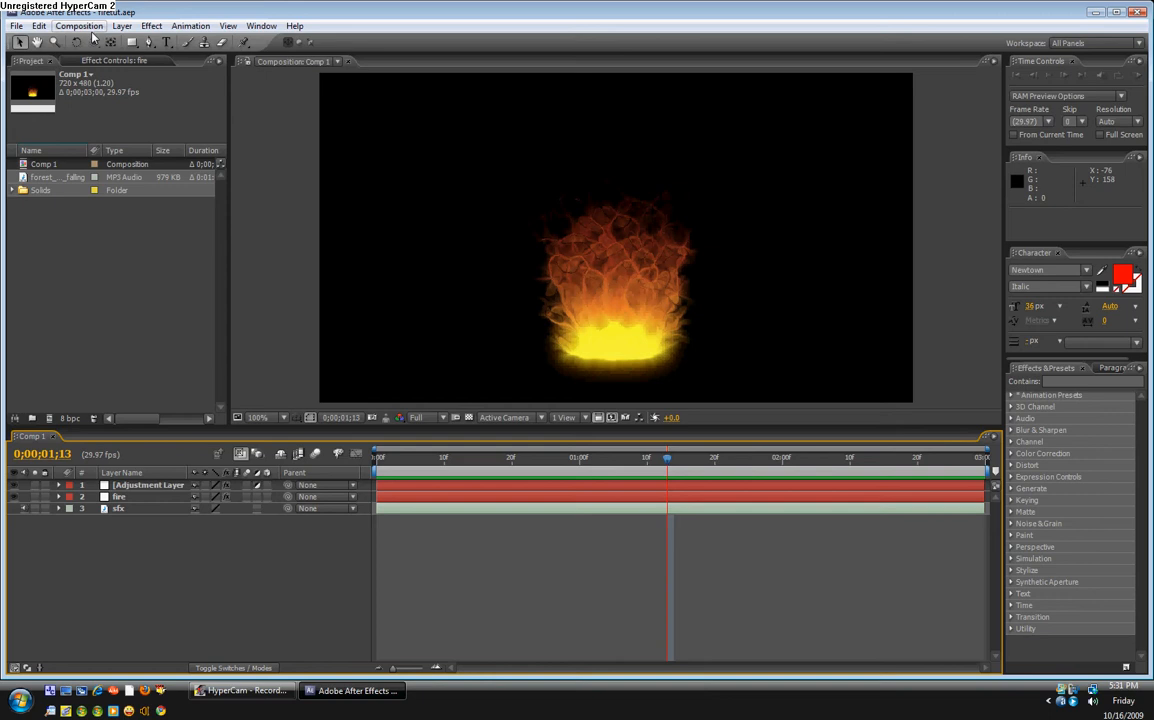
Step: Create a new composition named fire with the NTSC widescreen preset
{"action": "left_click", "coordinate": [80, 24]}
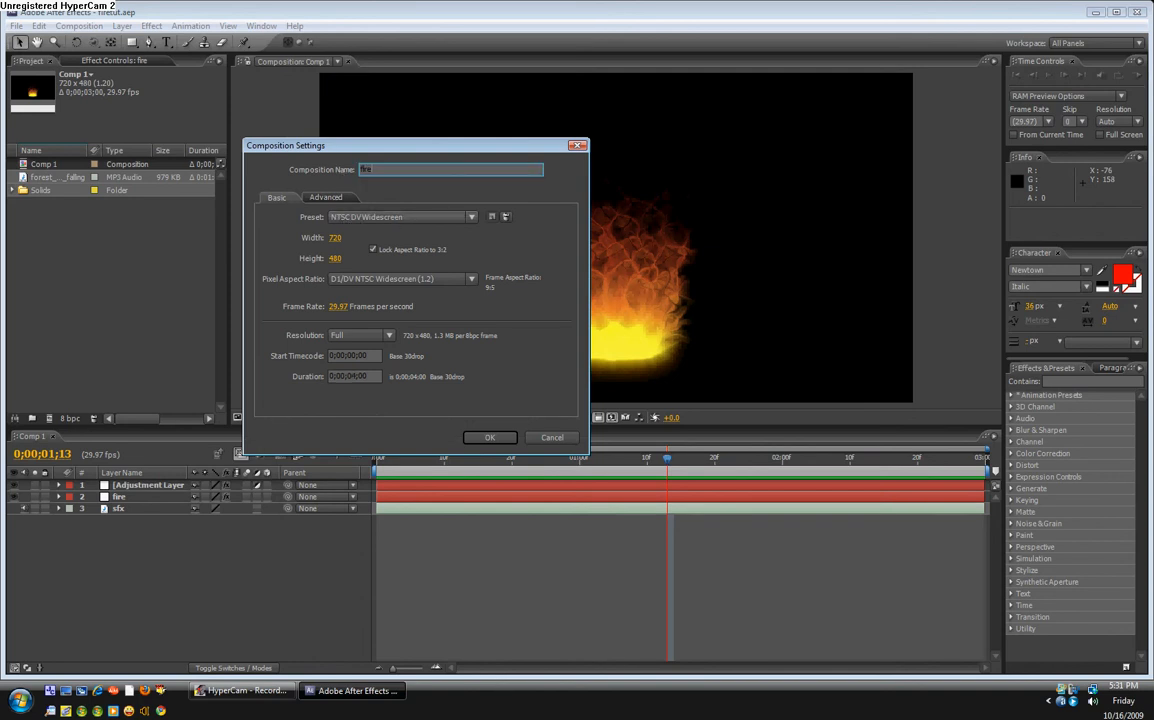
{"action": "left_click", "coordinate": [490, 436]}
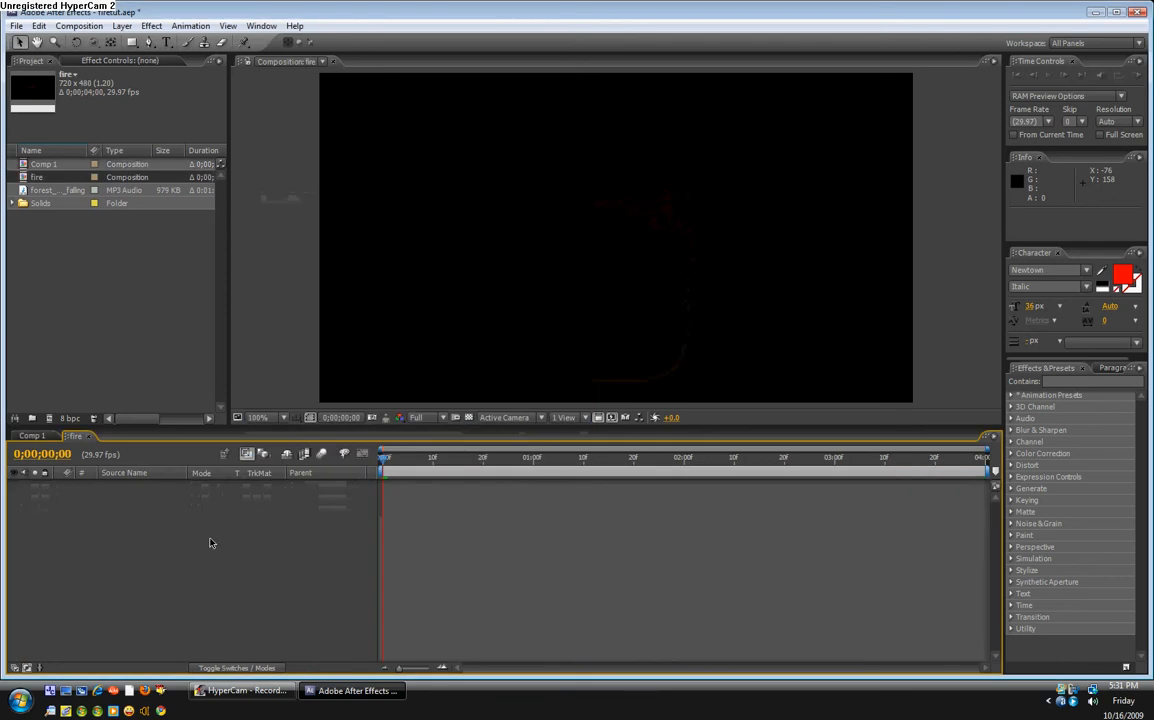
{"action": "mouse_move", "coordinate": [518, 228]}
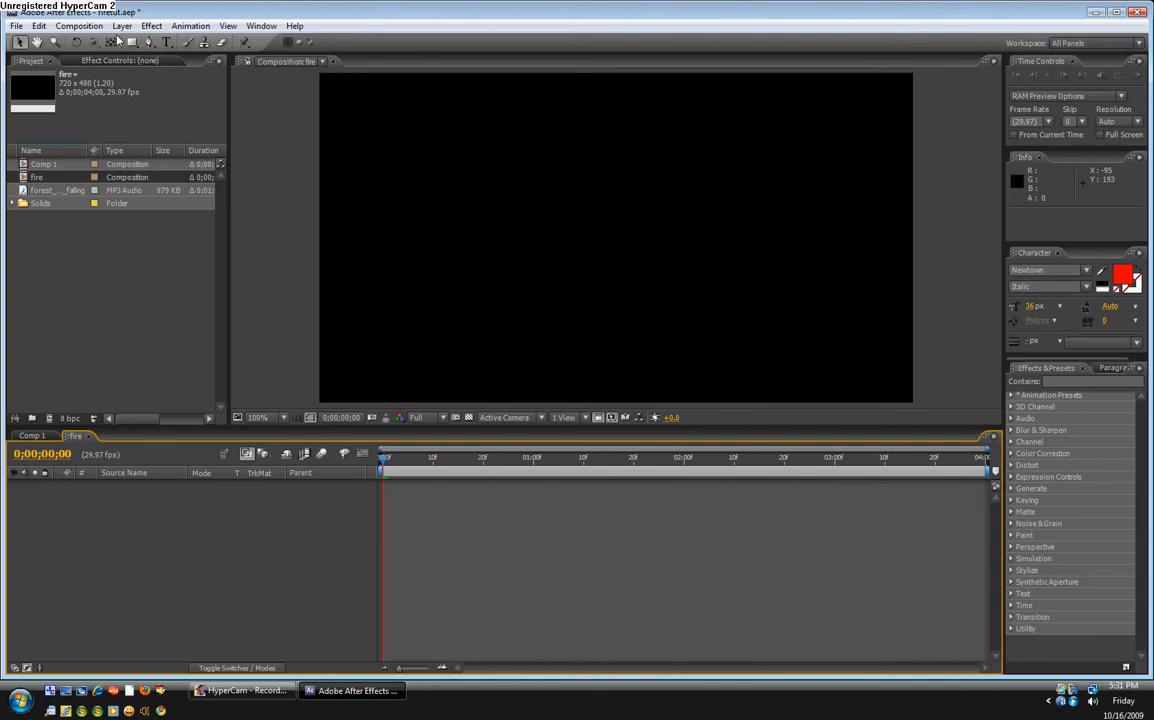
Step: Add a comp-size white solid layer named fireEffect to the composition
{"action": "left_click", "coordinate": [120, 24]}
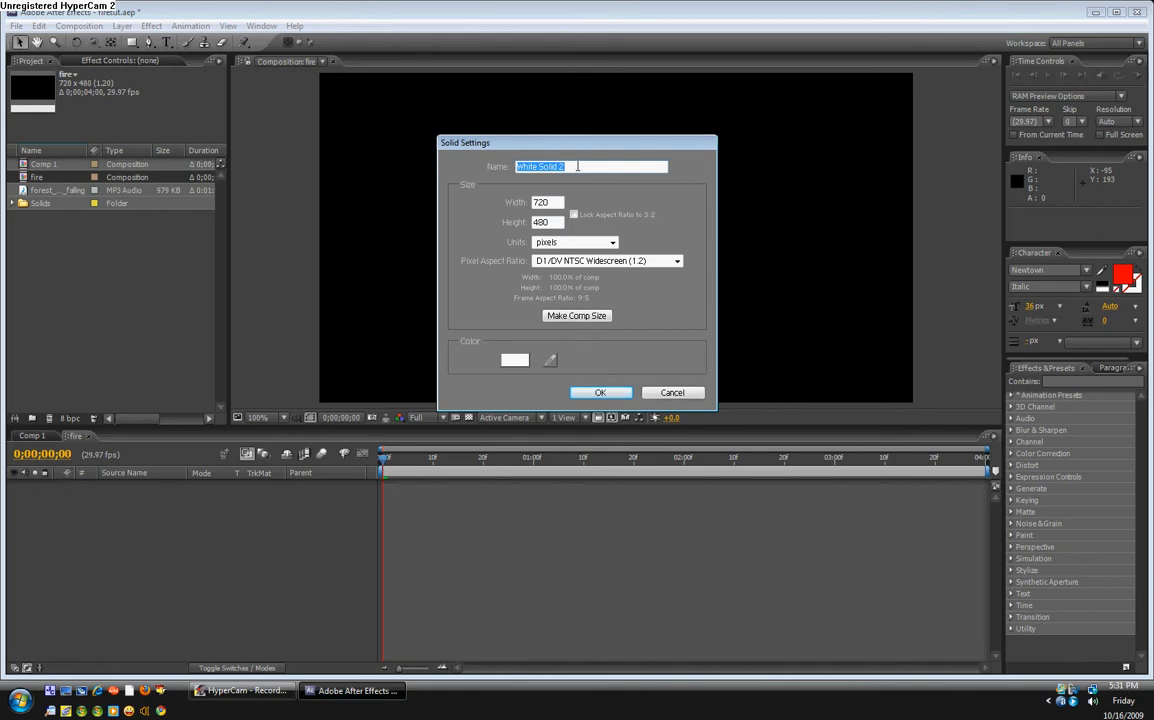
{"action": "type", "text": "fire"}
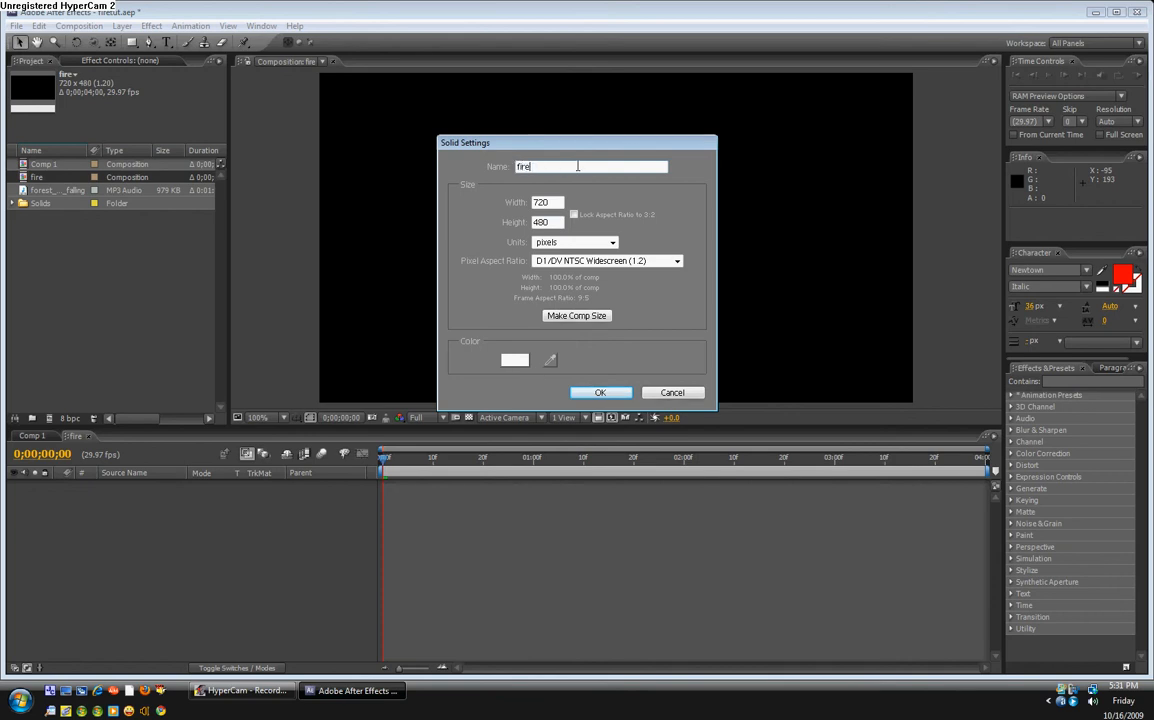
{"action": "type", "text": "Effects"}
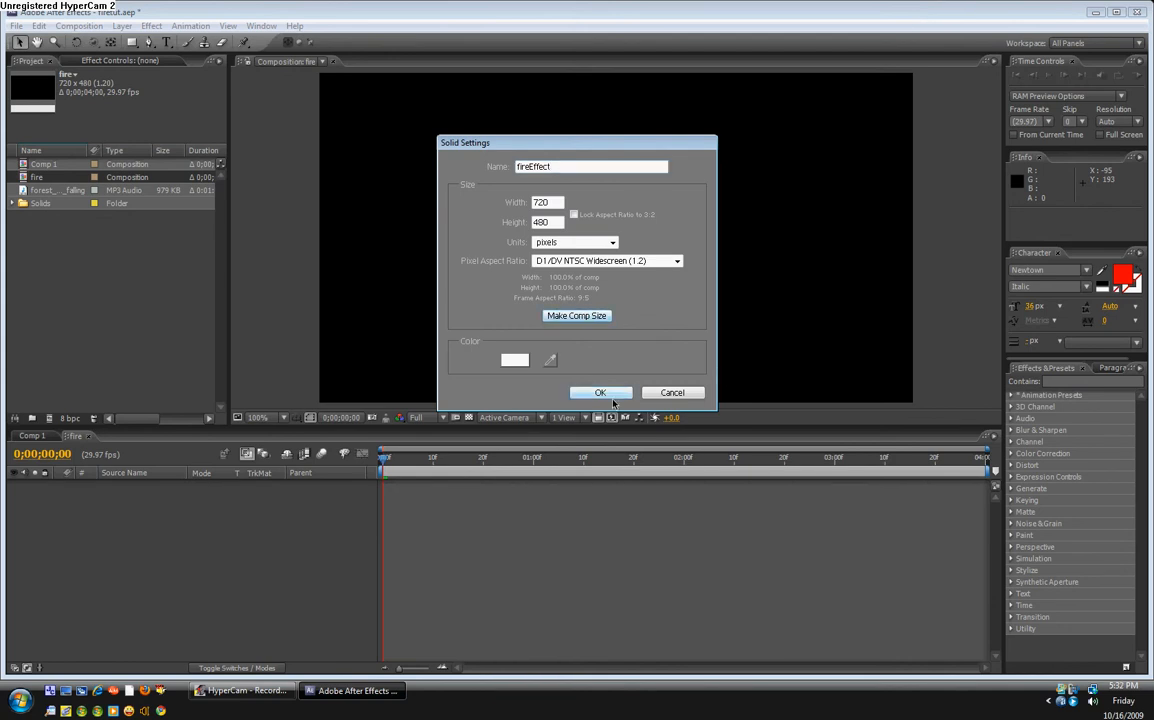
{"action": "left_click", "coordinate": [600, 392]}
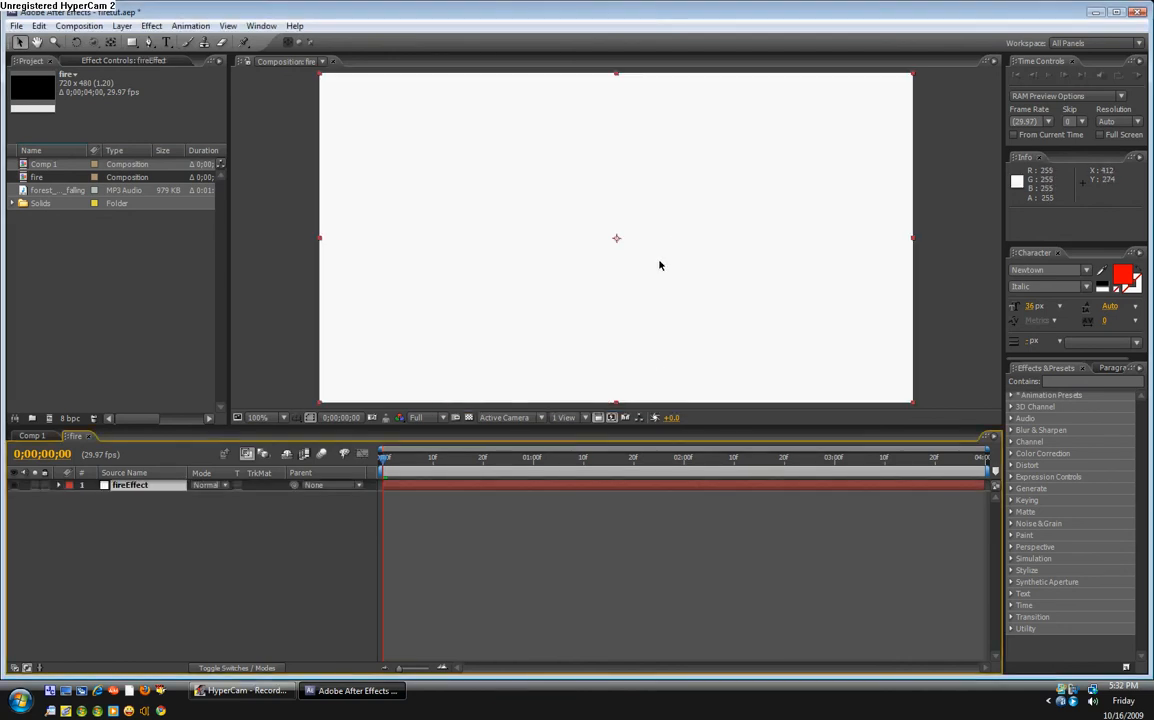
{"action": "mouse_move", "coordinate": [572, 210]}
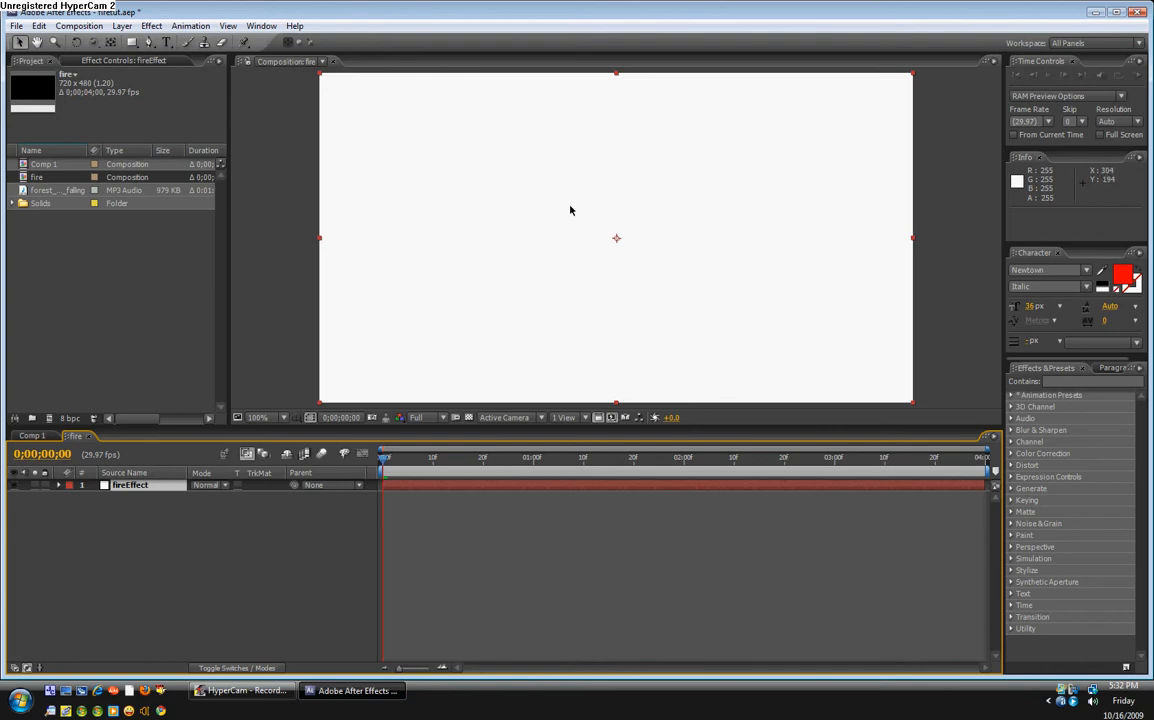
{"action": "mouse_move", "coordinate": [520, 262]}
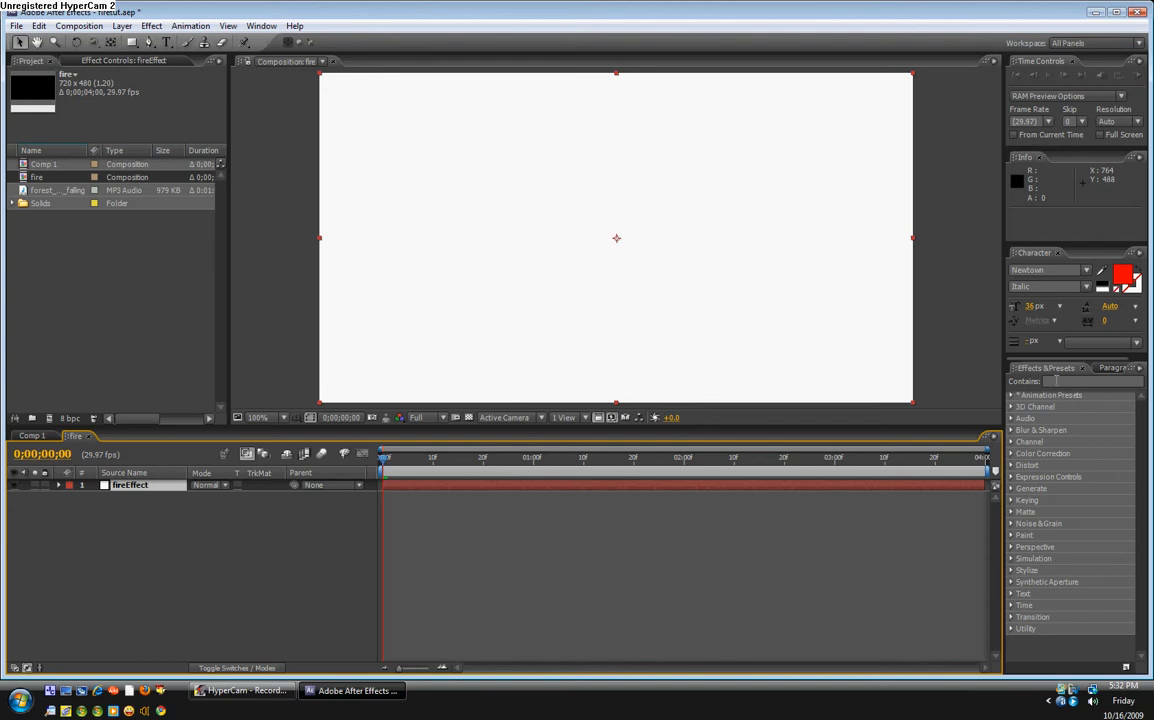
Step: Search 'cc' in Effects & Presets and apply CC Particle World to fireEffect
{"action": "left_click", "coordinate": [1090, 380]}
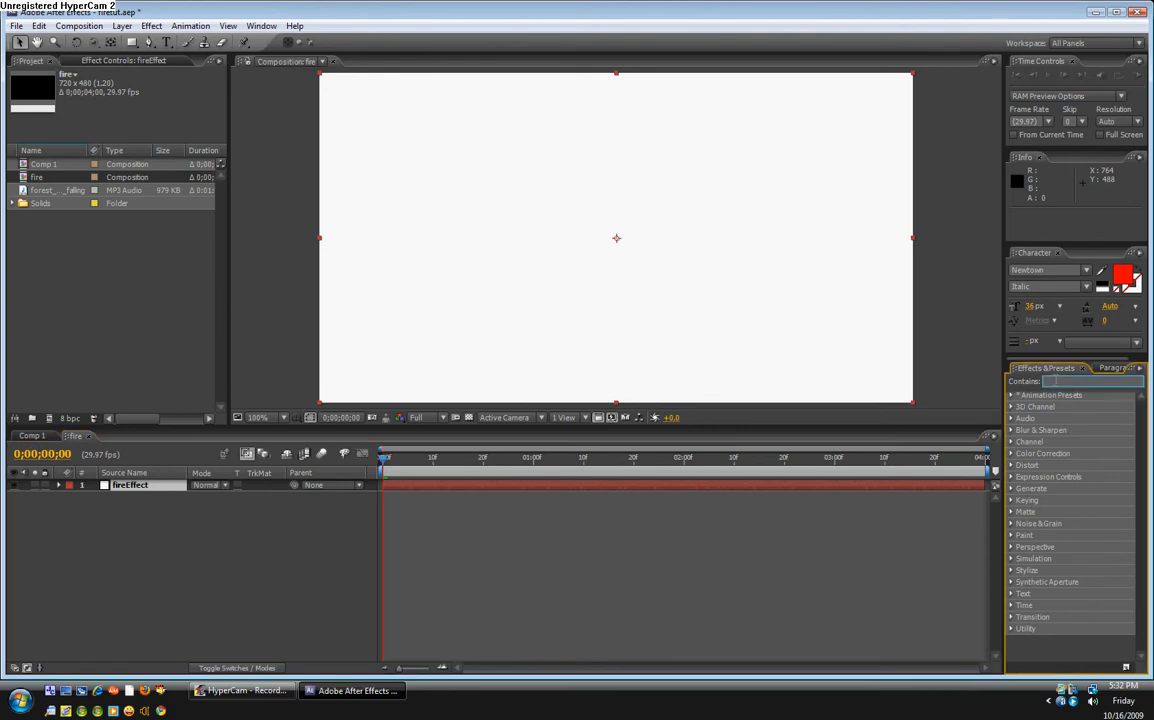
{"action": "type", "text": "cc particle"}
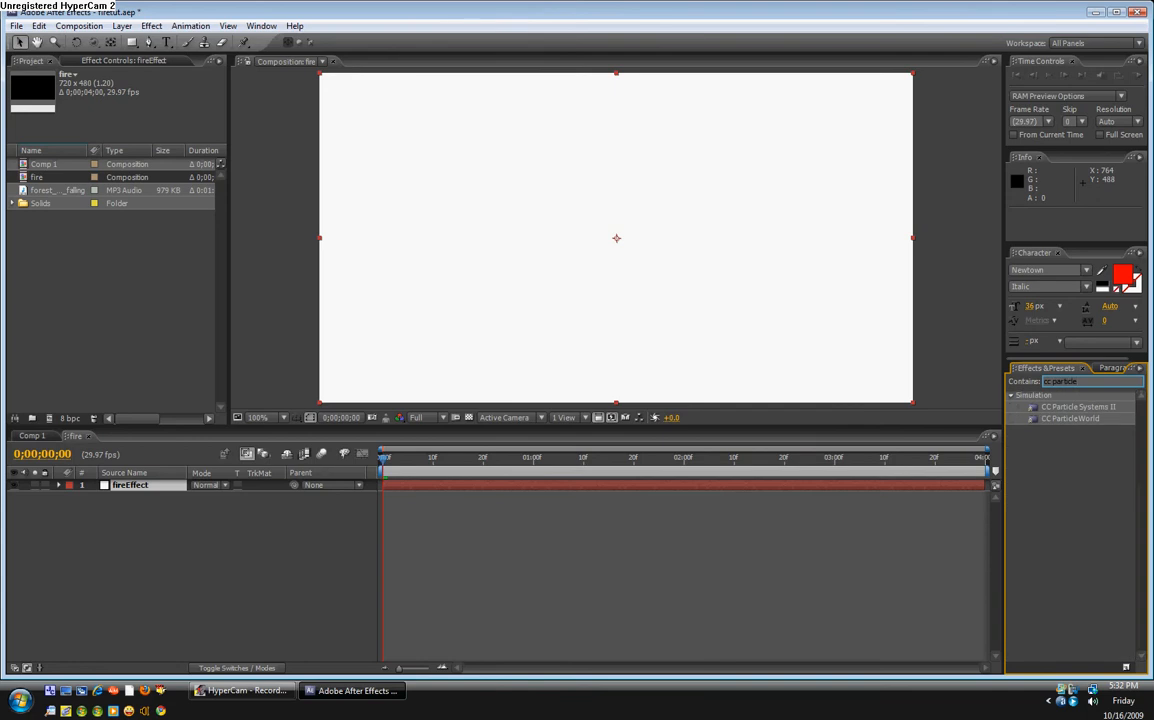
{"action": "mouse_move", "coordinate": [1078, 412]}
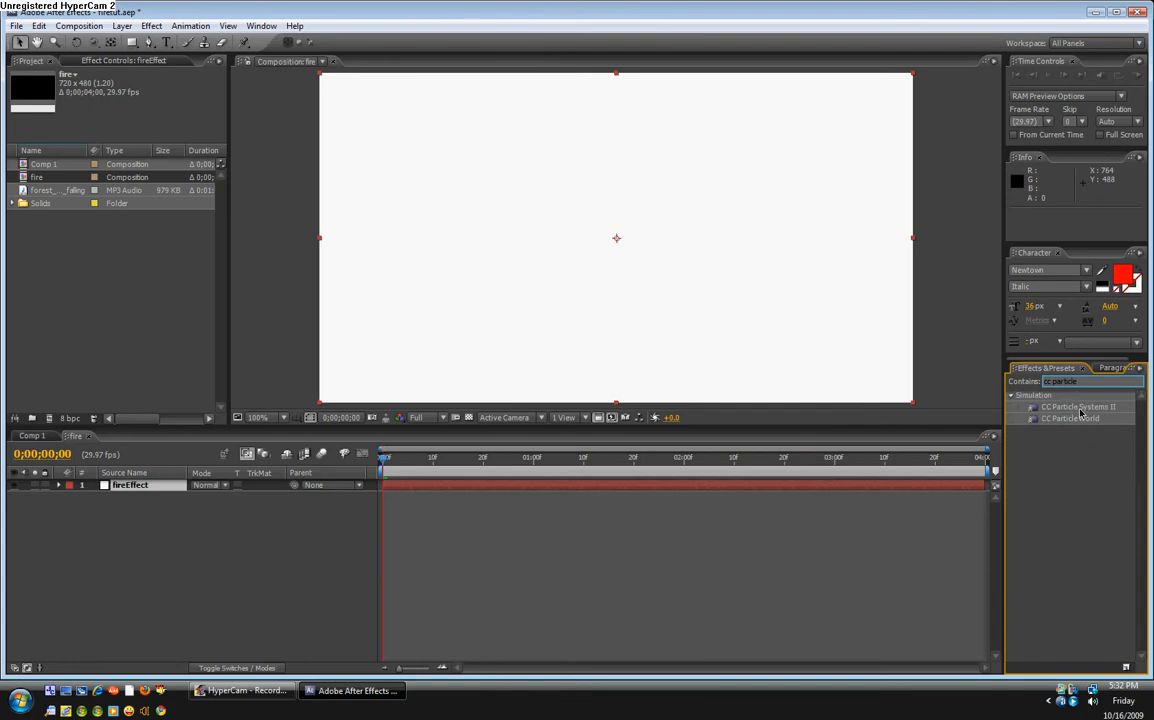
{"action": "mouse_move", "coordinate": [1096, 424]}
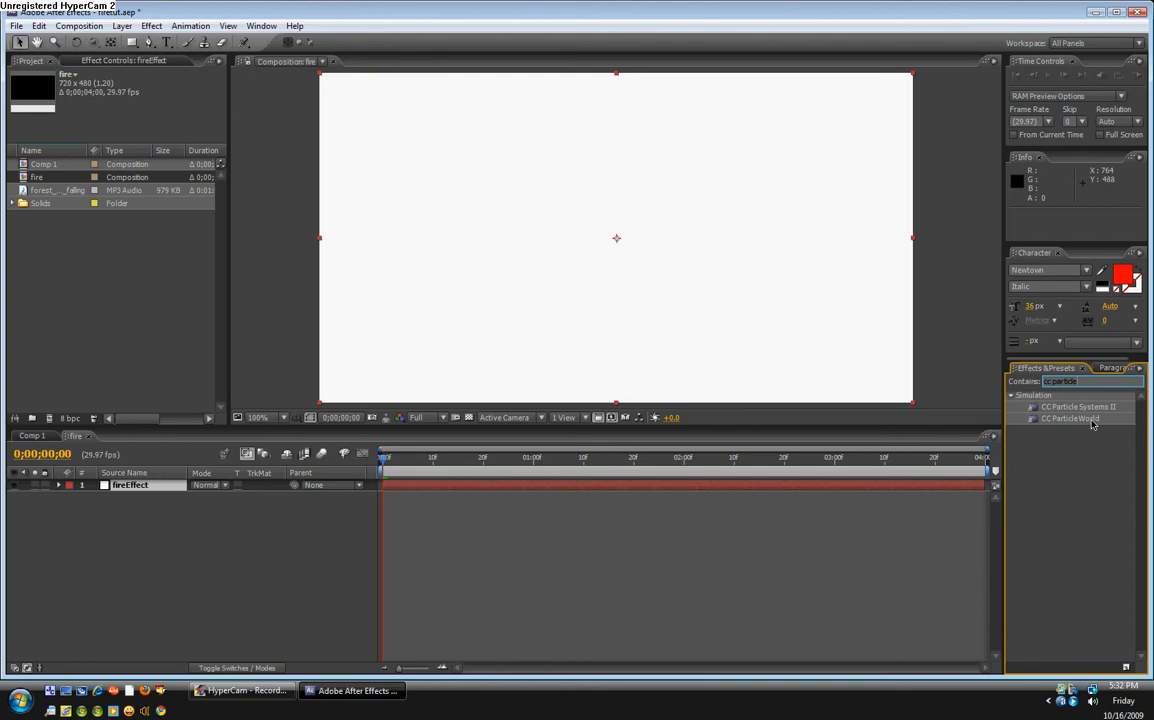
{"action": "left_click", "coordinate": [1070, 418]}
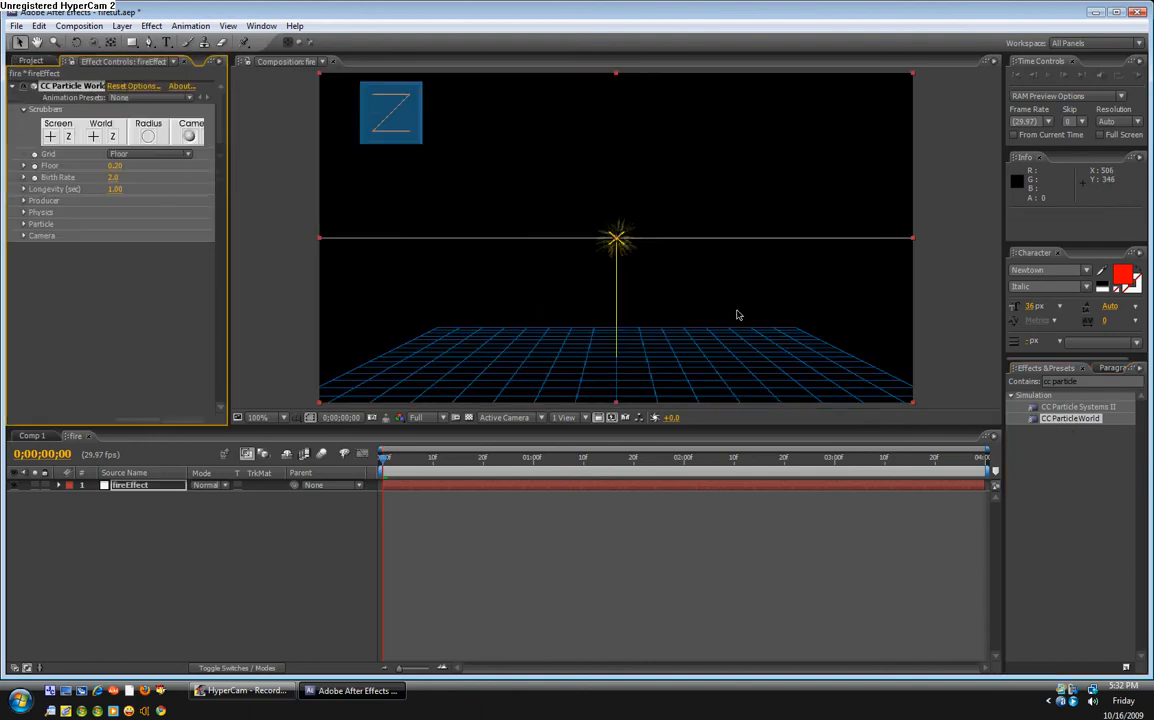
Step: Scrub forward to see particles emit and turn off the Particle World grid guide
{"action": "left_click_drag", "start_coordinate": [382, 456], "coordinate": [408, 456]}
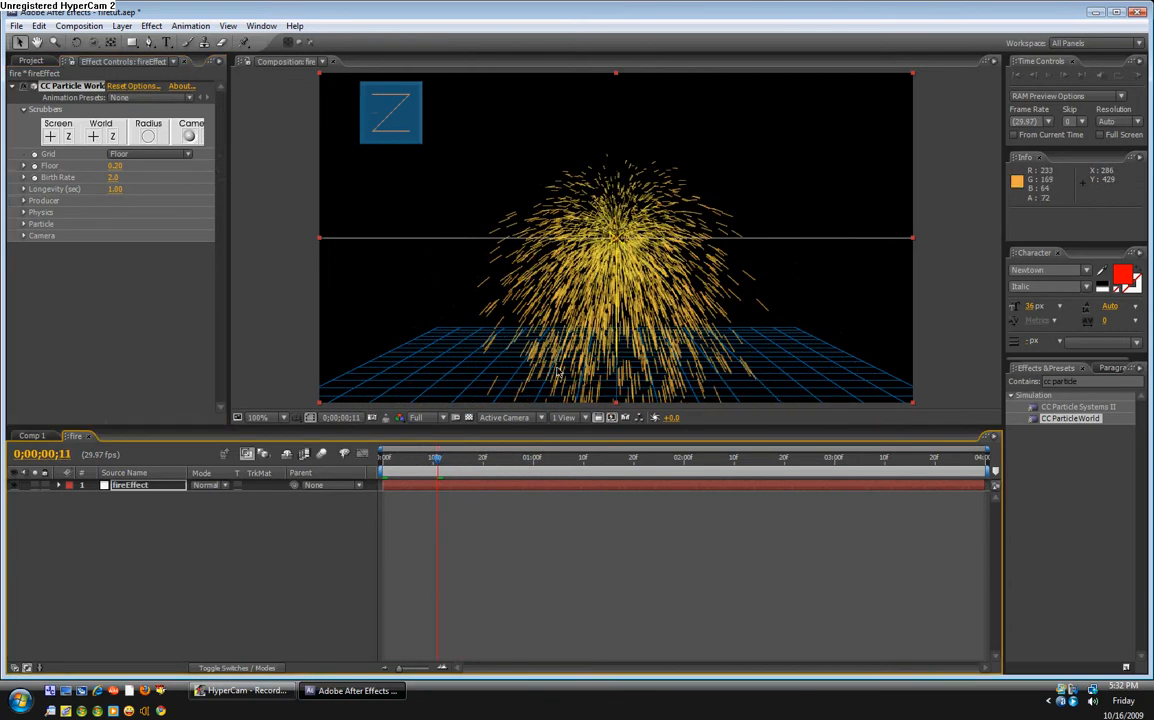
{"action": "mouse_move", "coordinate": [364, 132]}
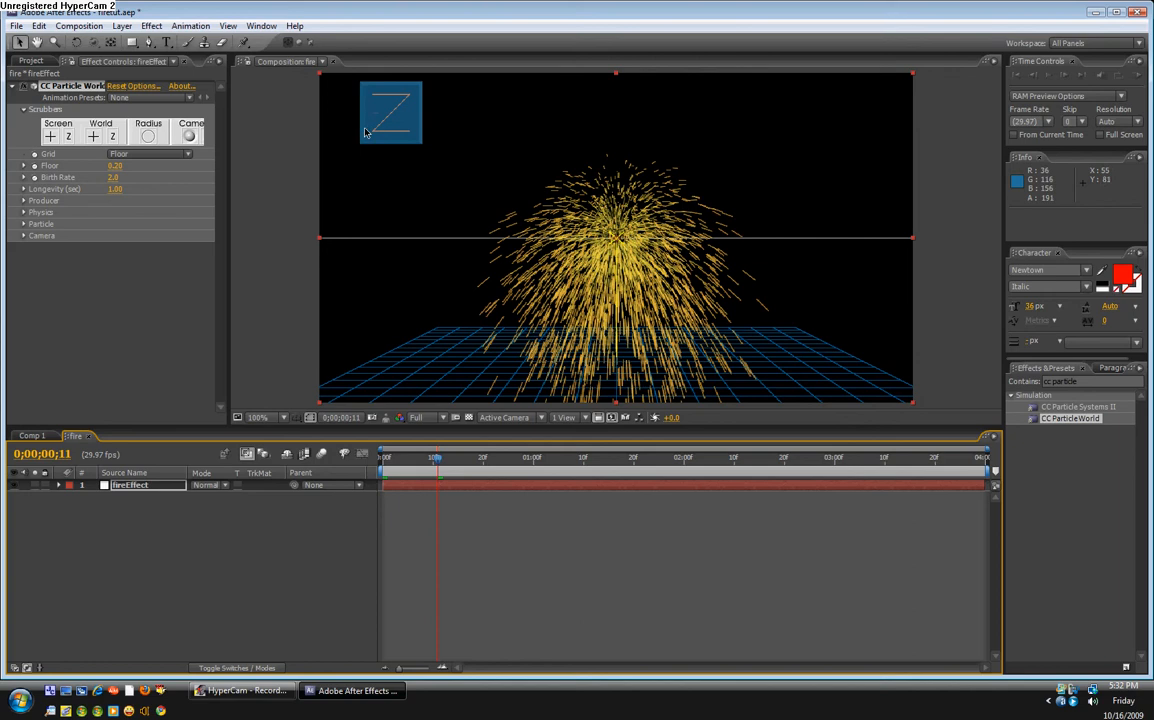
{"action": "mouse_move", "coordinate": [140, 160]}
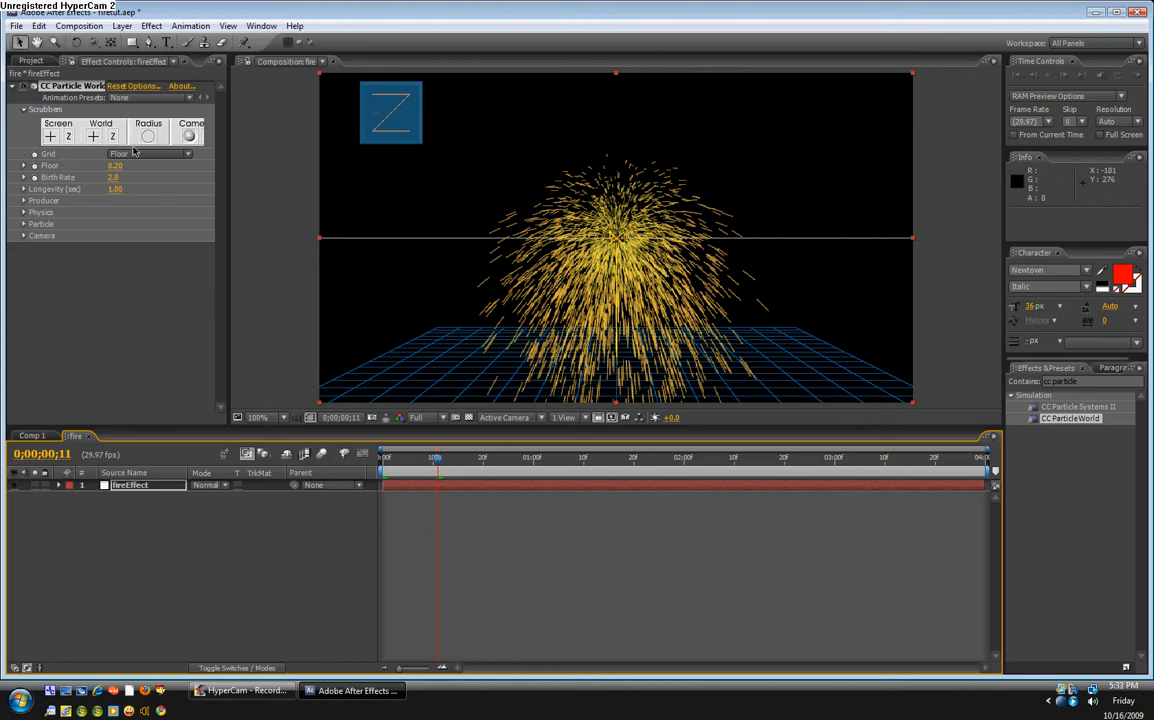
{"action": "mouse_move", "coordinate": [150, 160]}
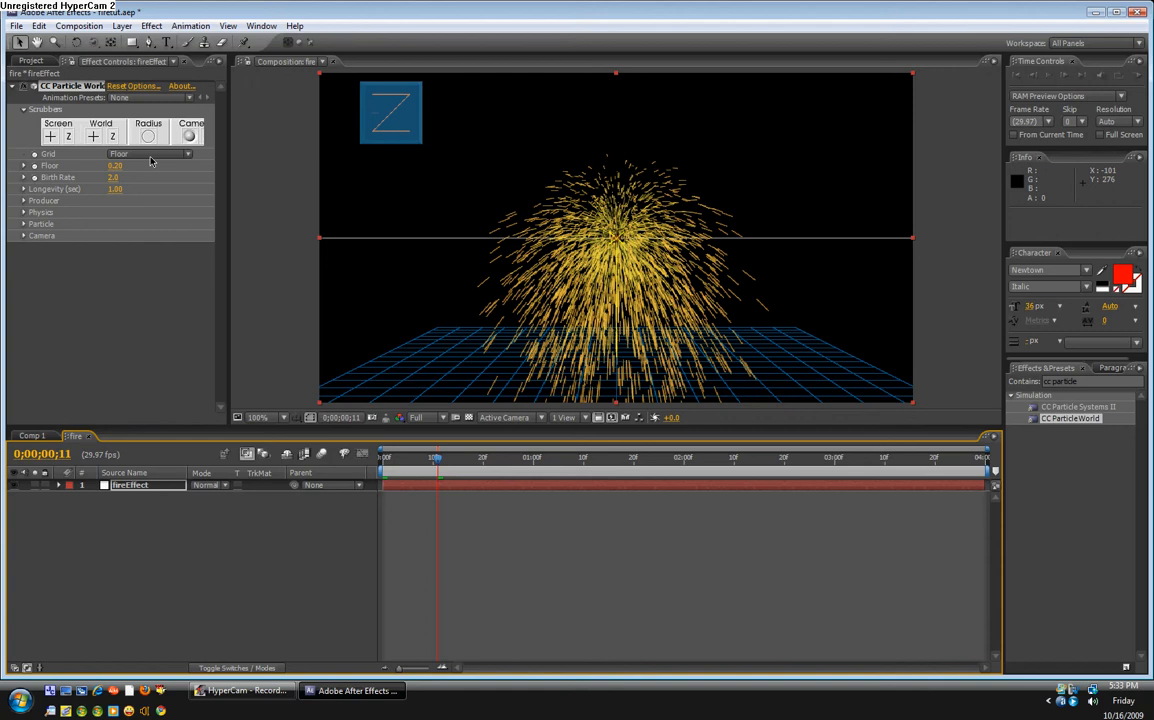
{"action": "left_click", "coordinate": [150, 154]}
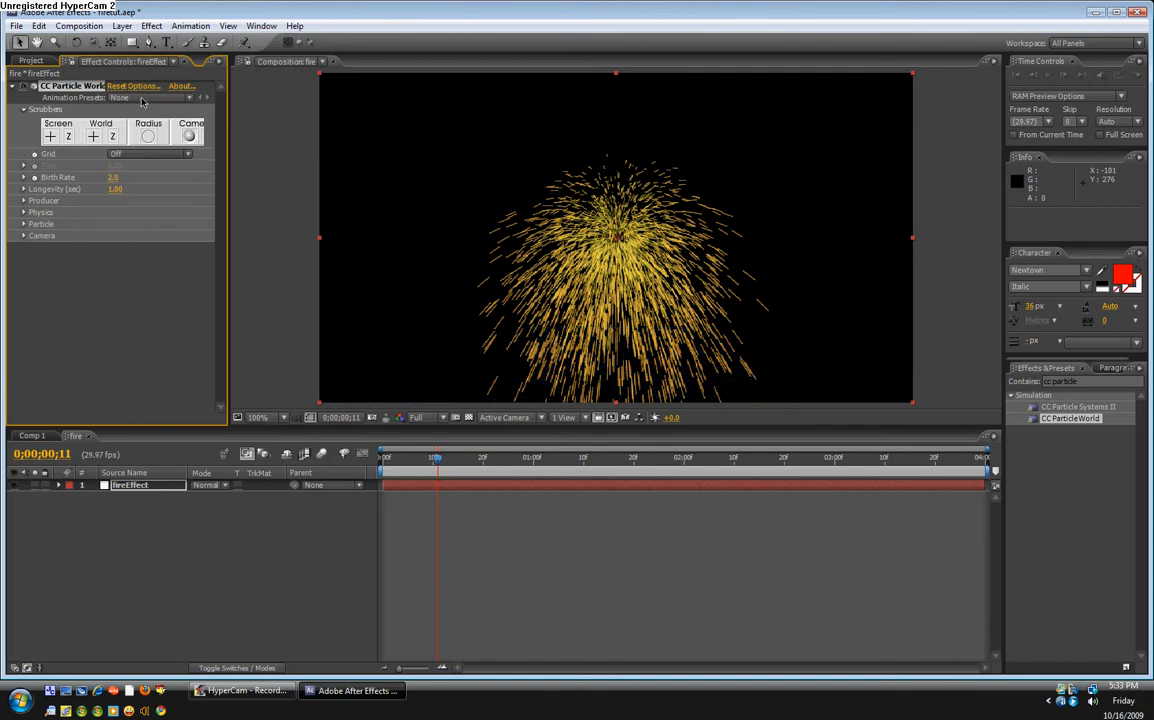
{"action": "left_click_drag", "start_coordinate": [436, 456], "coordinate": [478, 456]}
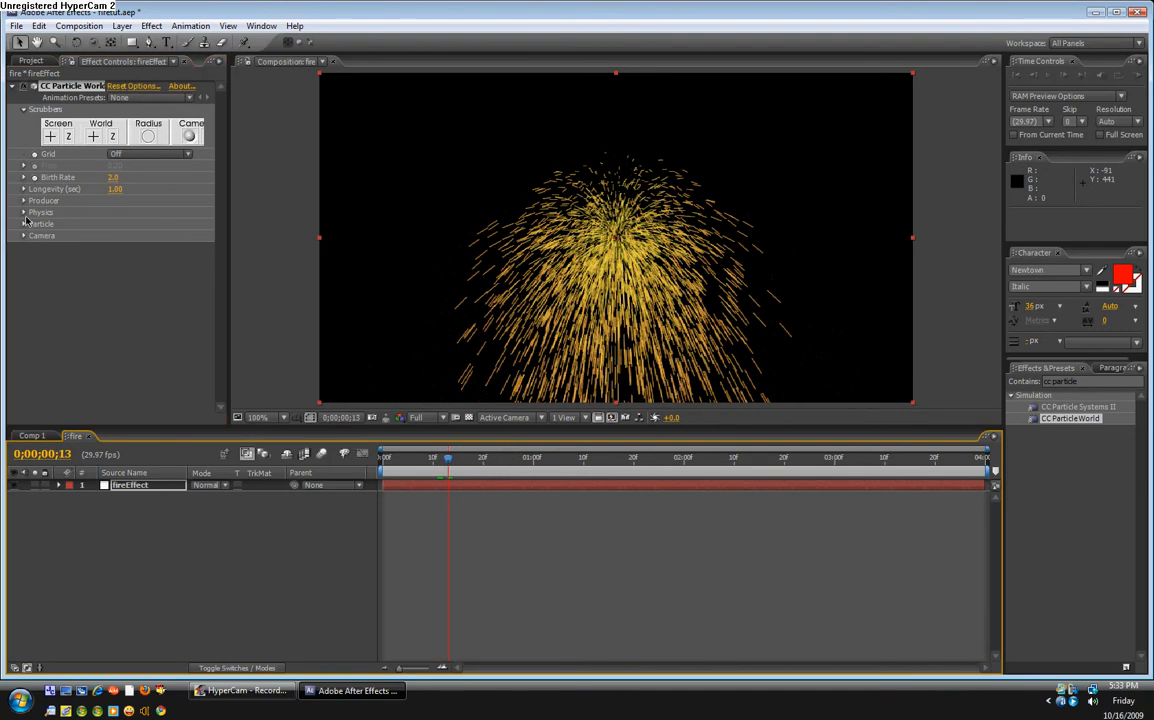
Step: Set the CC Particle World Physics animation type from Explosive to Fire
{"action": "left_click", "coordinate": [24, 212]}
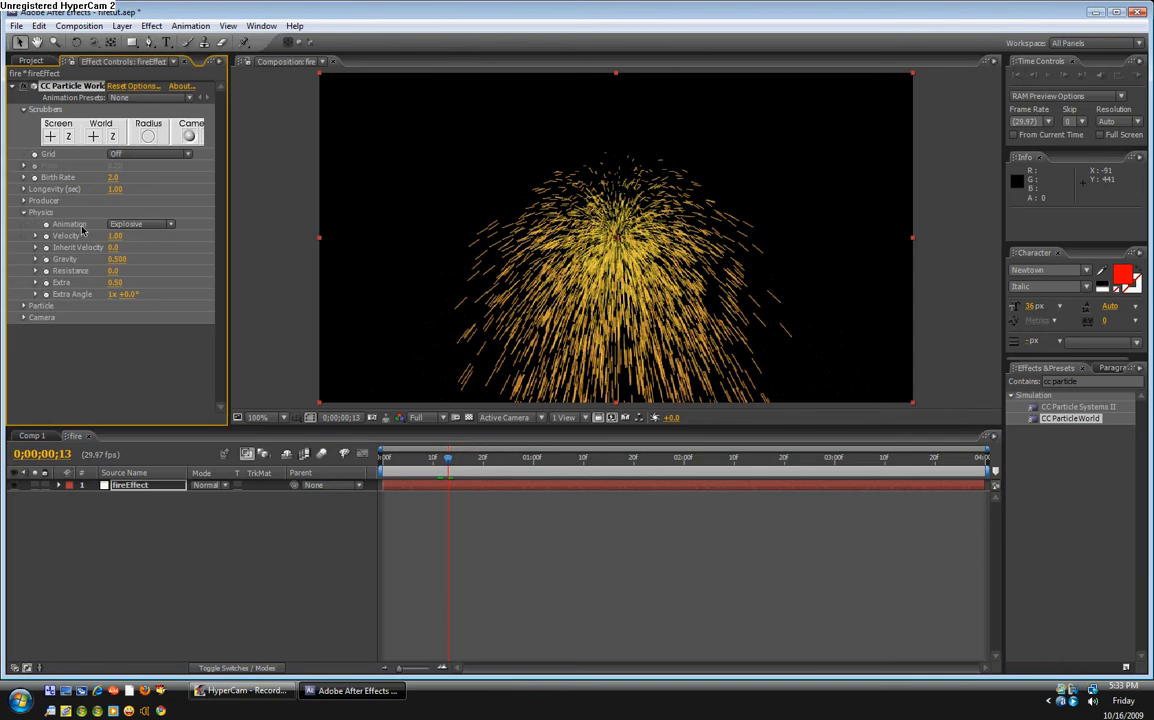
{"action": "left_click", "coordinate": [140, 224]}
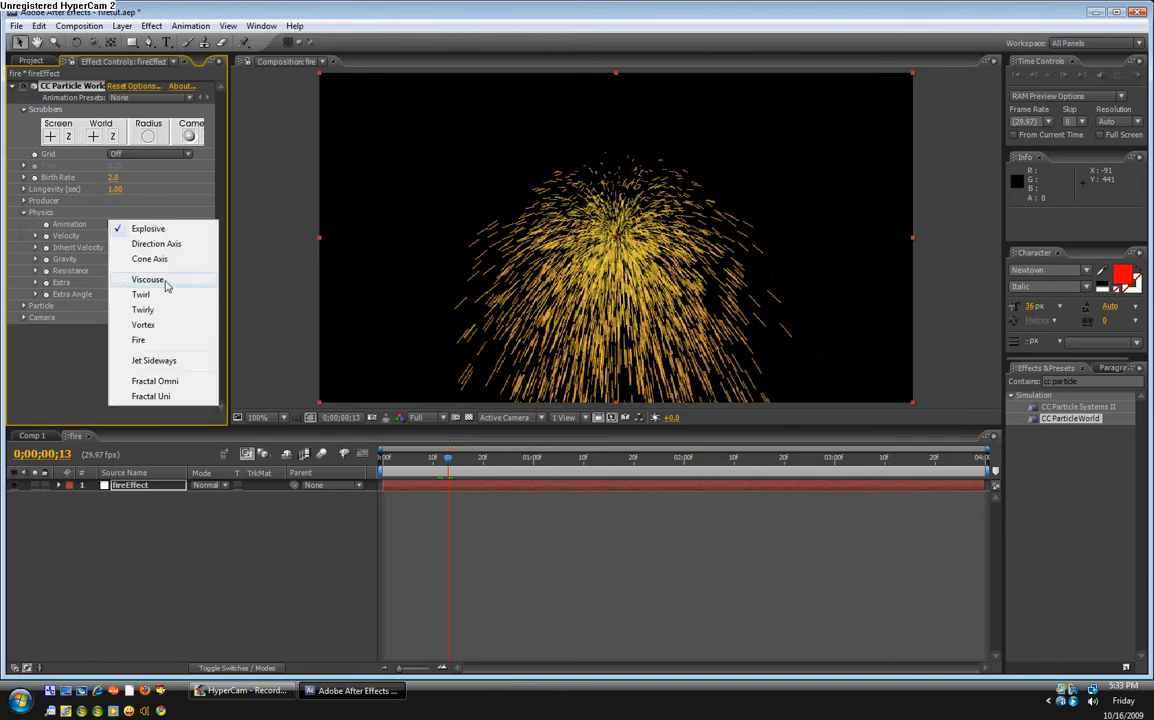
{"action": "left_click", "coordinate": [138, 340]}
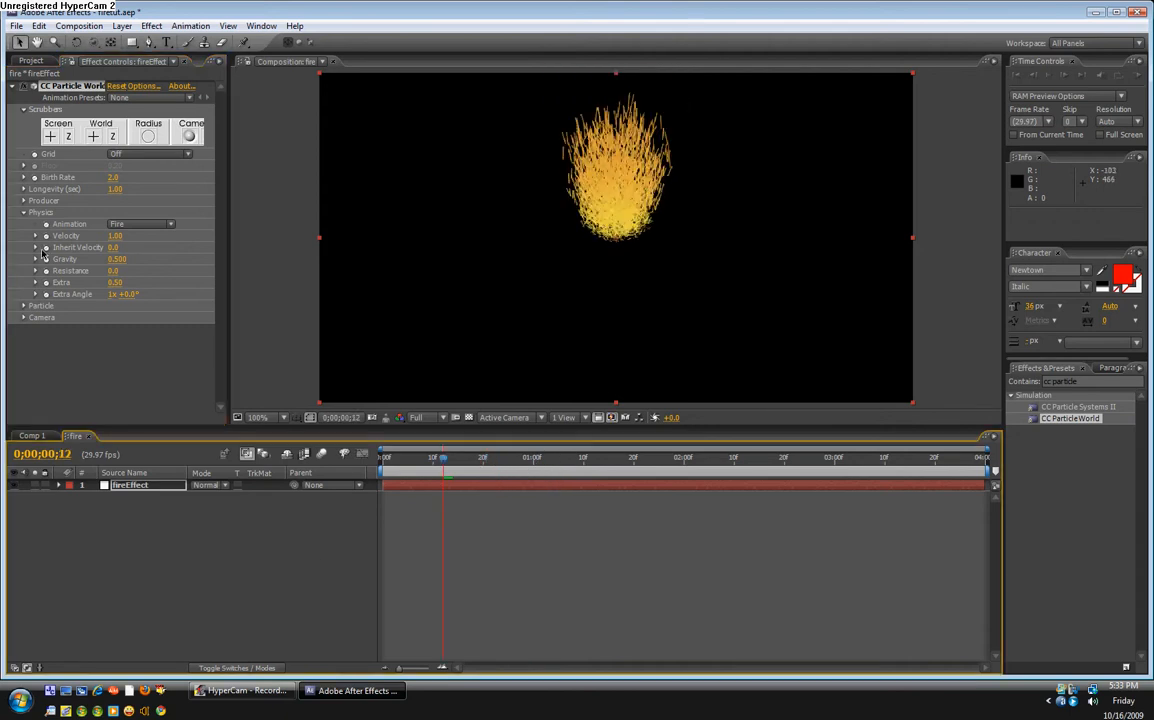
{"action": "left_click", "coordinate": [22, 212]}
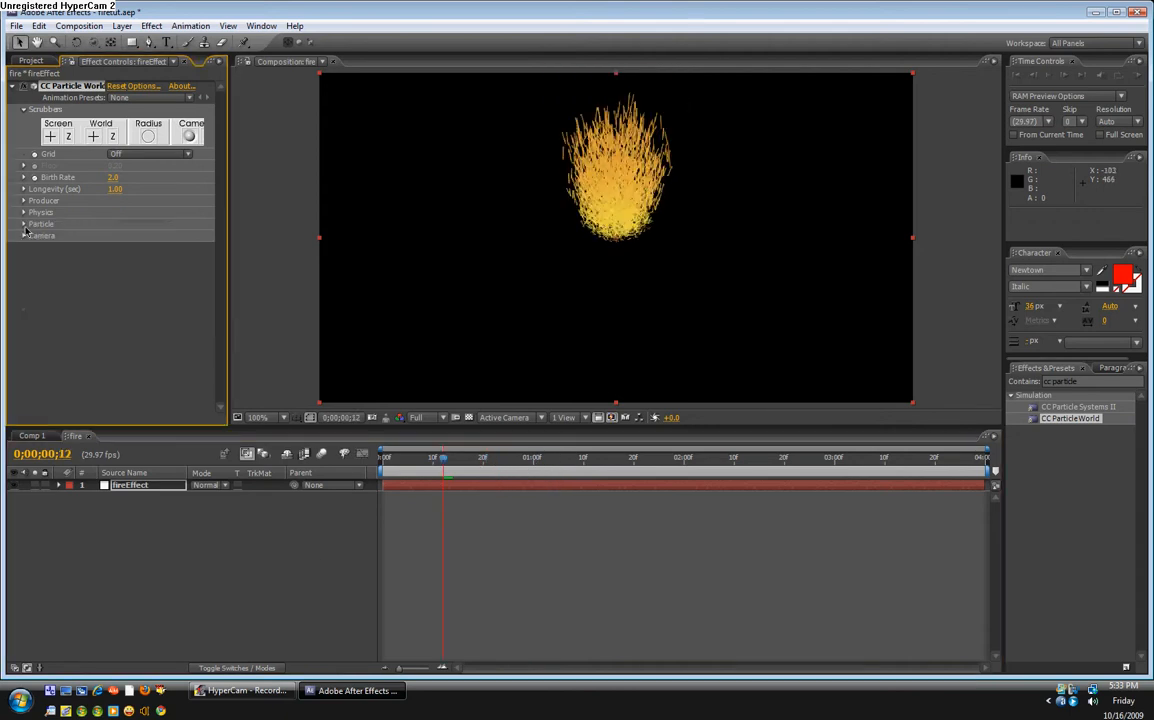
Step: Change the Particle Type from Line to a hollow rounded bubble shape
{"action": "left_click", "coordinate": [40, 224]}
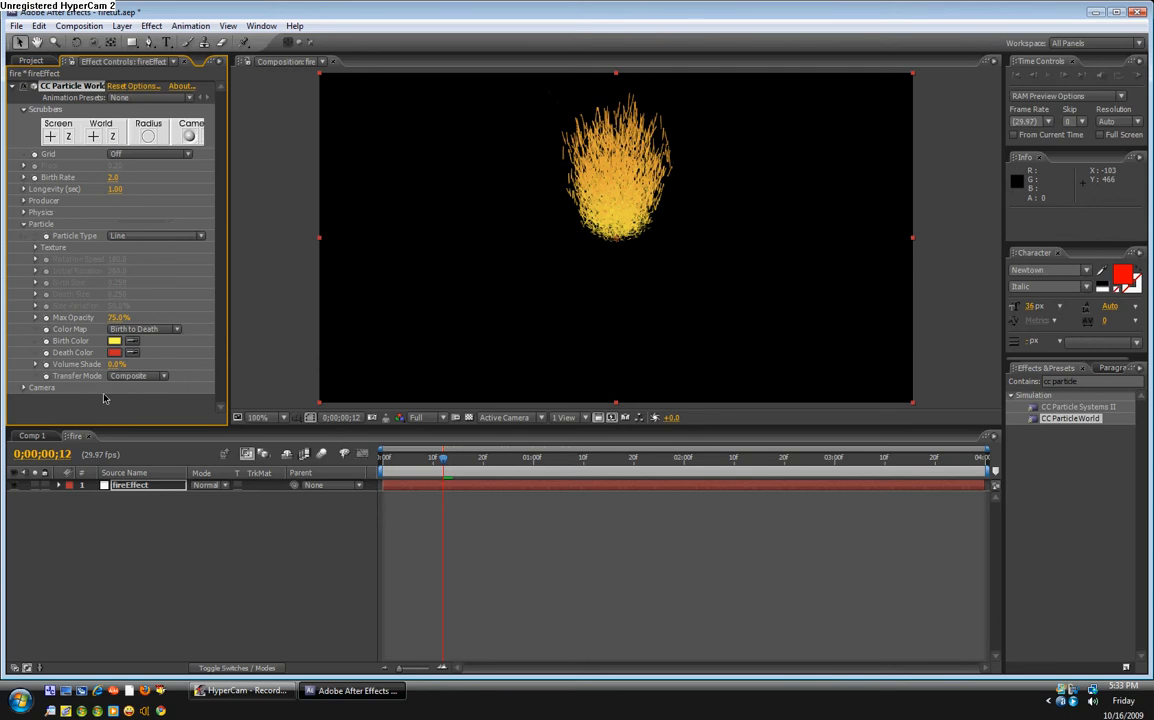
{"action": "left_click", "coordinate": [156, 236]}
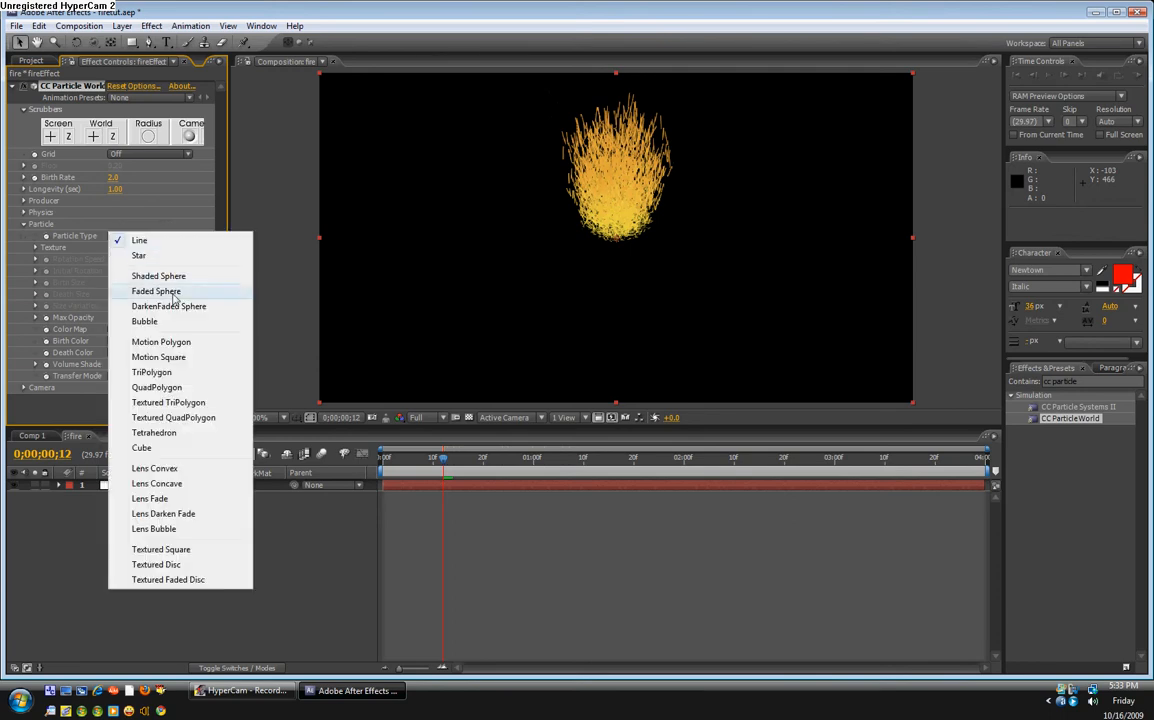
{"action": "left_click", "coordinate": [144, 320]}
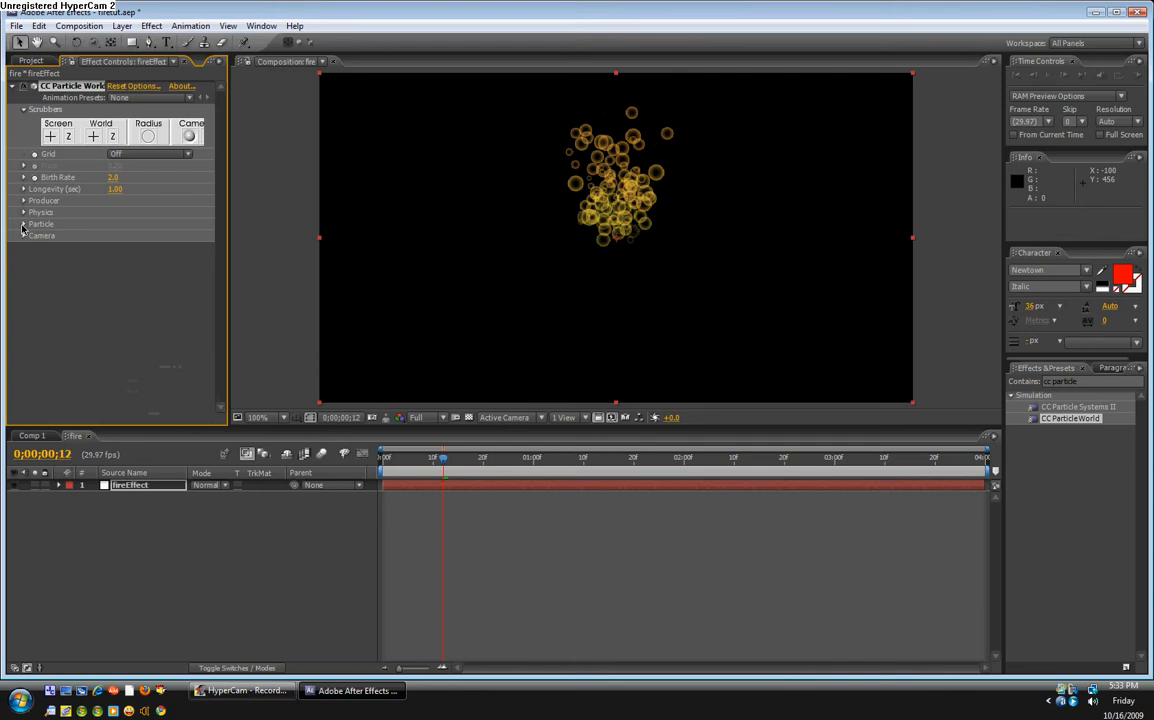
{"action": "mouse_move", "coordinate": [144, 184]}
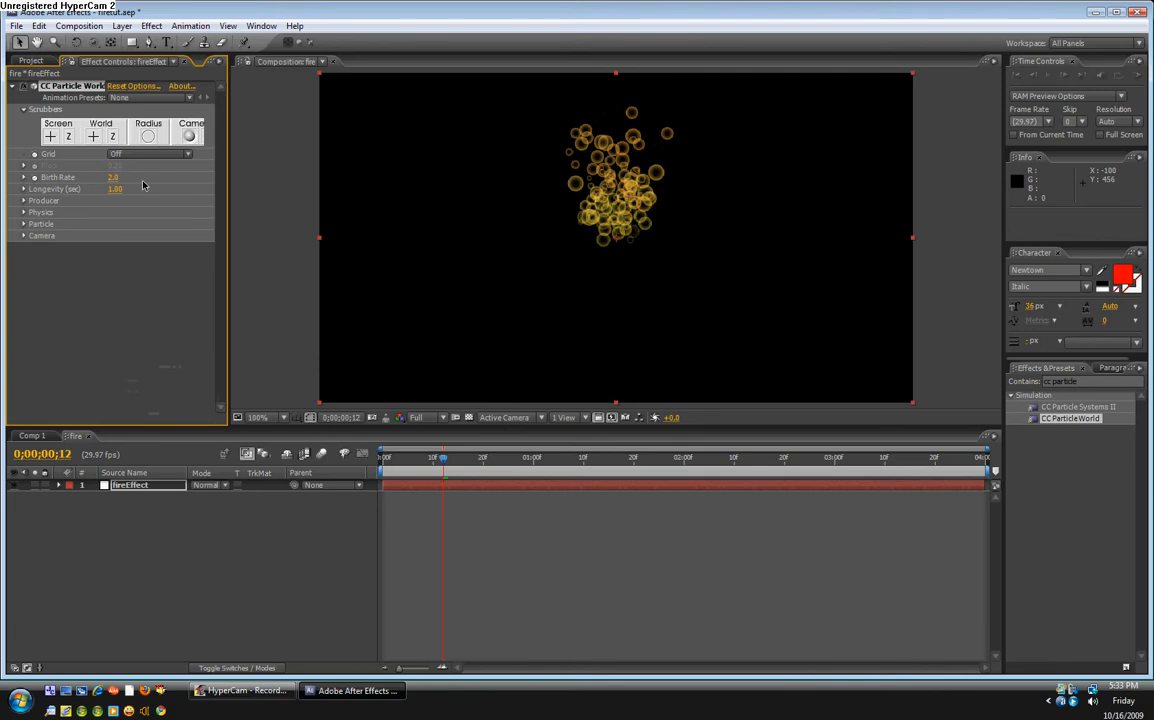
Step: Raise Birth Rate to 12.0, reveal the Producer settings, and preview the denser flame column
{"action": "left_click_drag", "start_coordinate": [114, 176], "coordinate": [140, 176]}
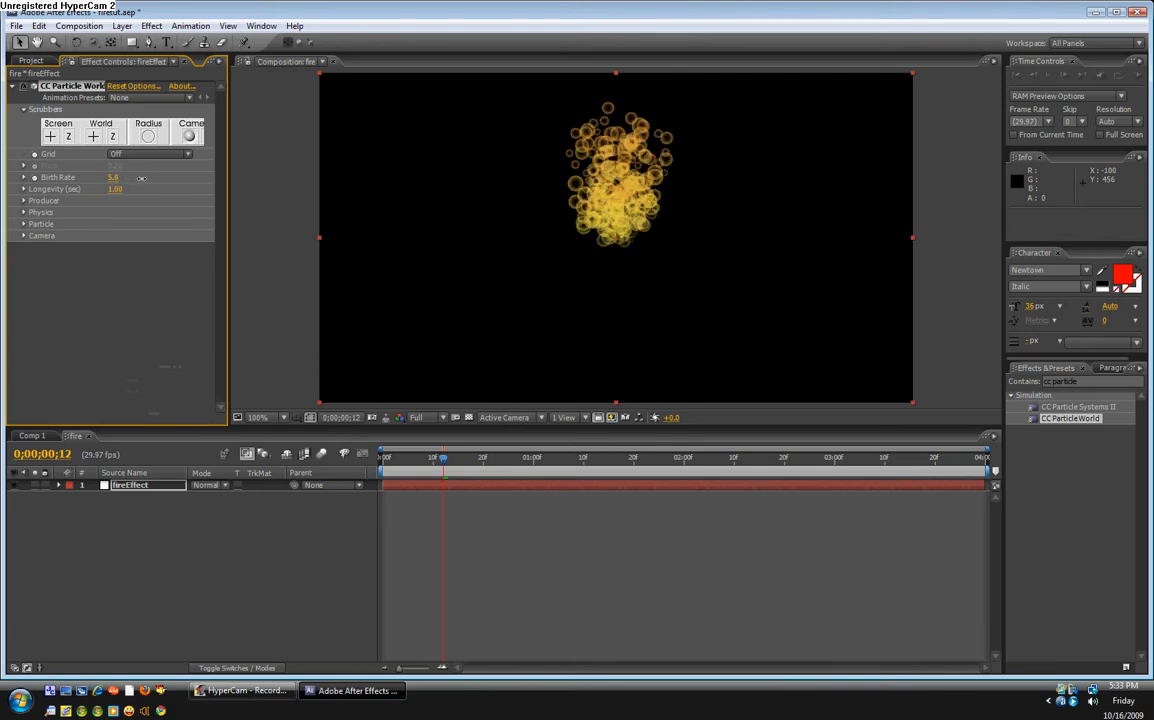
{"action": "left_click_drag", "start_coordinate": [444, 456], "coordinate": [488, 456]}
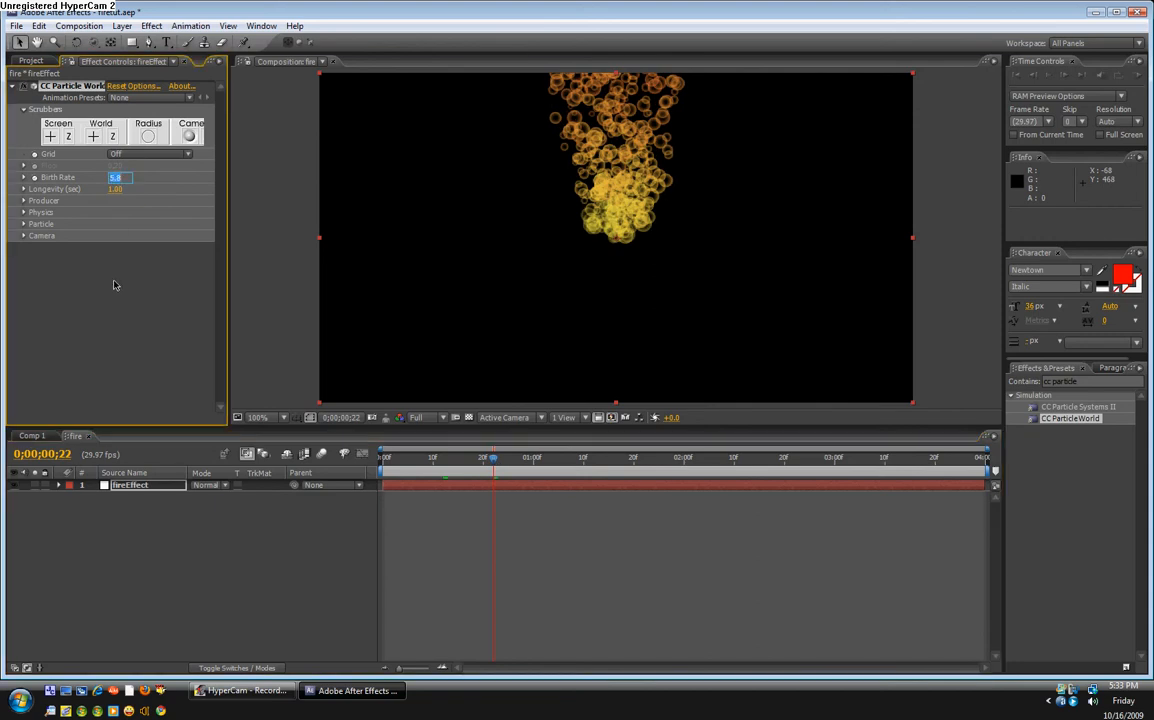
{"action": "type", "text": "12.0"}
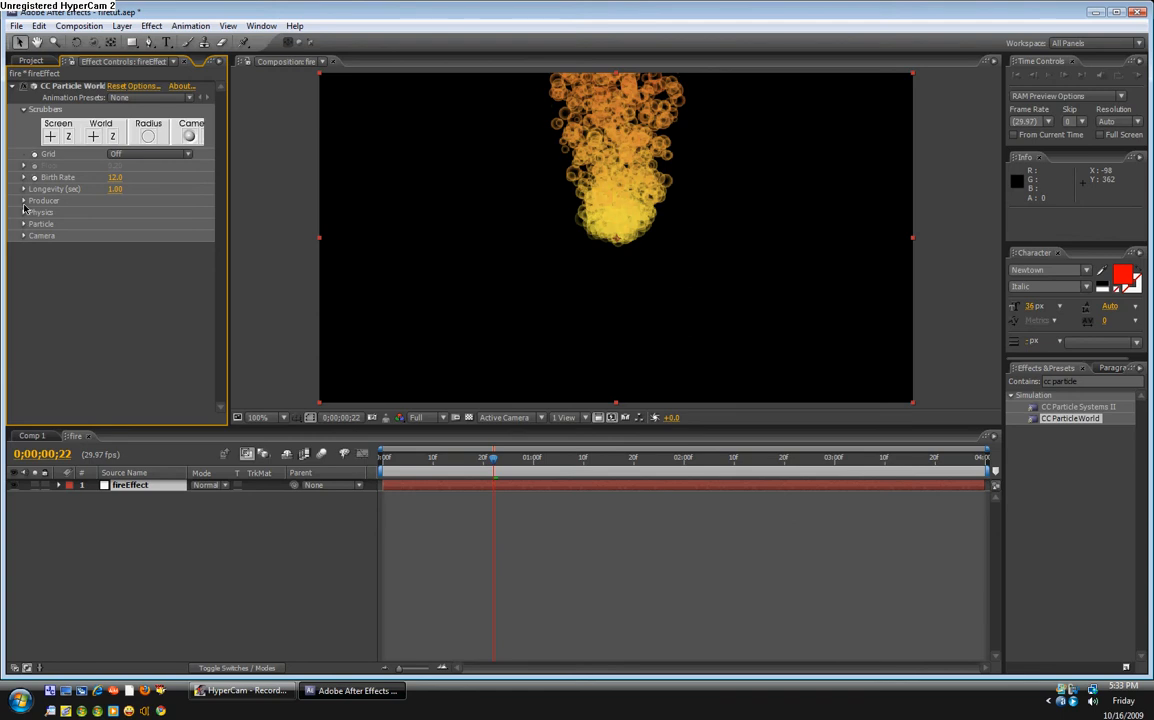
{"action": "left_click", "coordinate": [22, 200]}
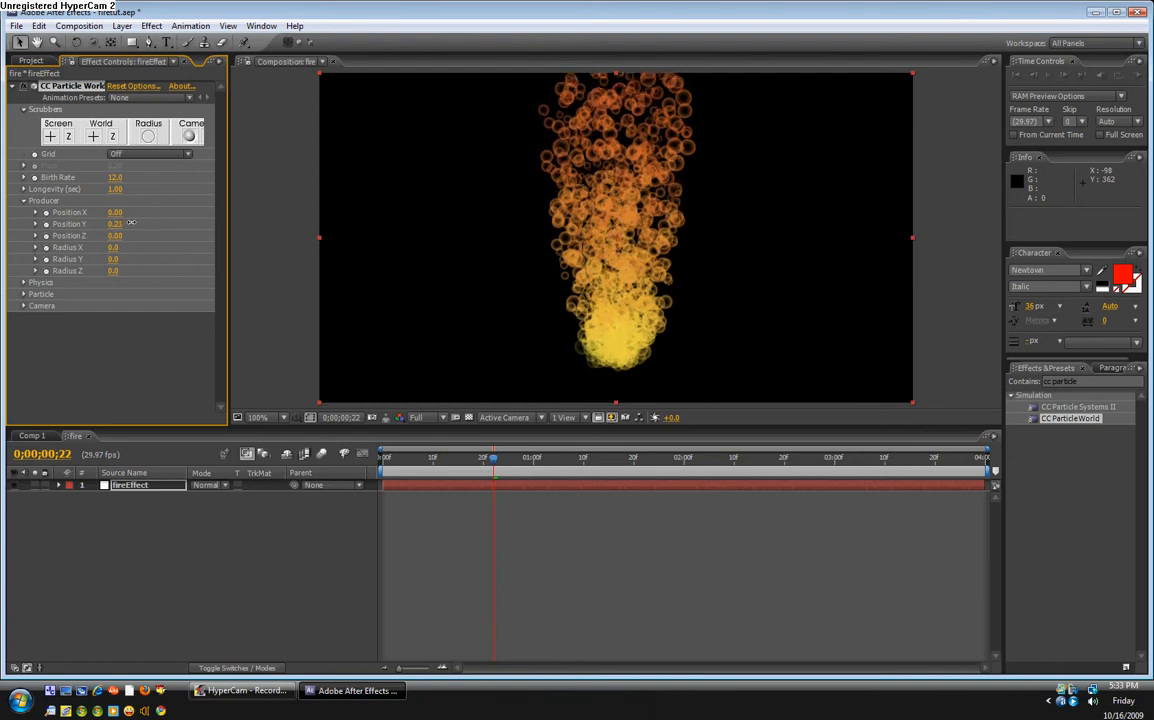
{"action": "mouse_move", "coordinate": [572, 264]}
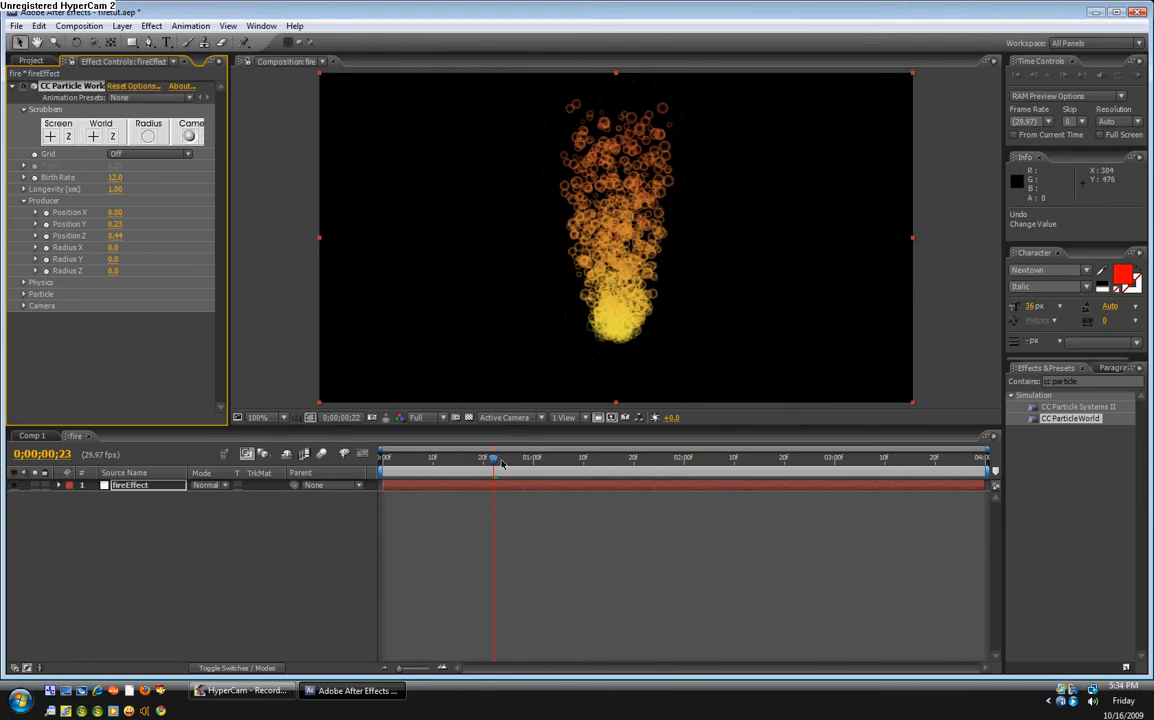
{"action": "left_click_drag", "start_coordinate": [492, 456], "coordinate": [624, 456]}
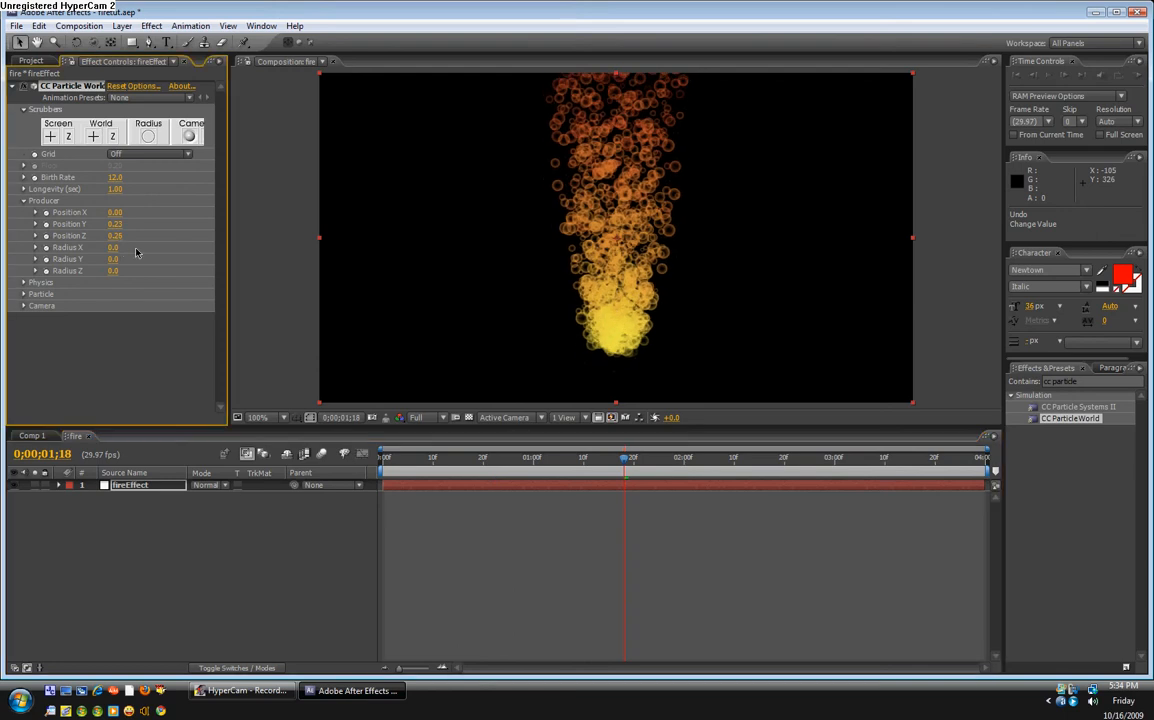
{"action": "mouse_move", "coordinate": [32, 116]}
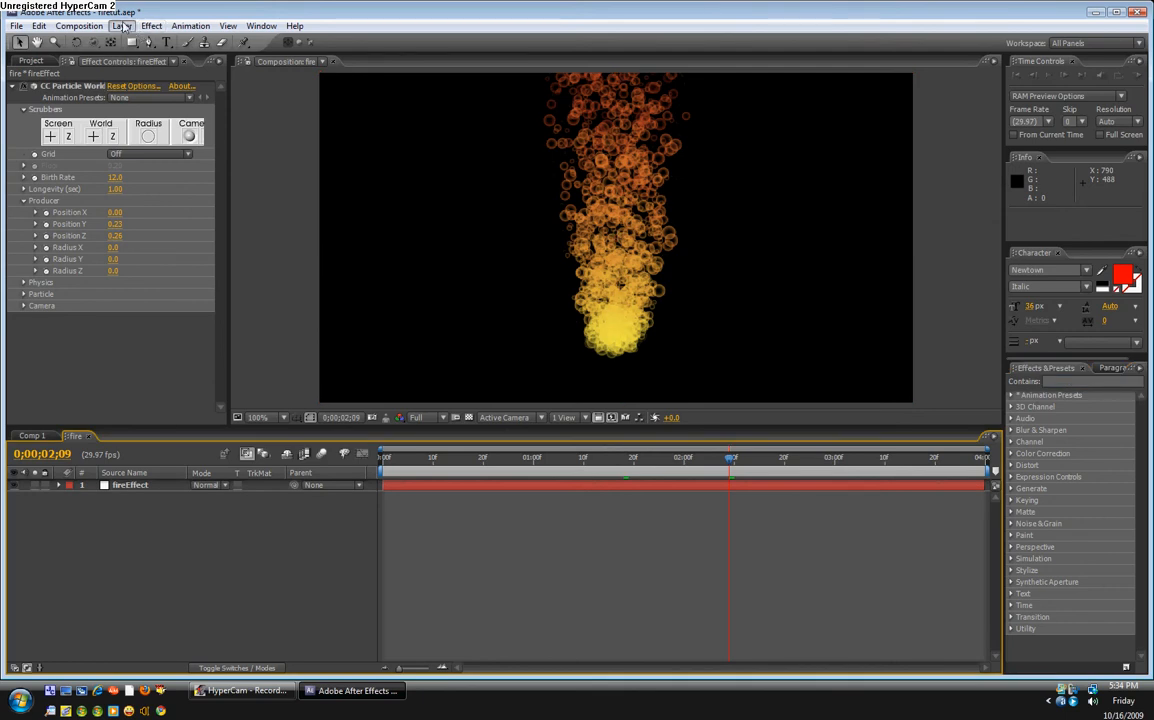
Step: Add a new adjustment layer above the fireEffect particle layer
{"action": "left_click", "coordinate": [120, 24]}
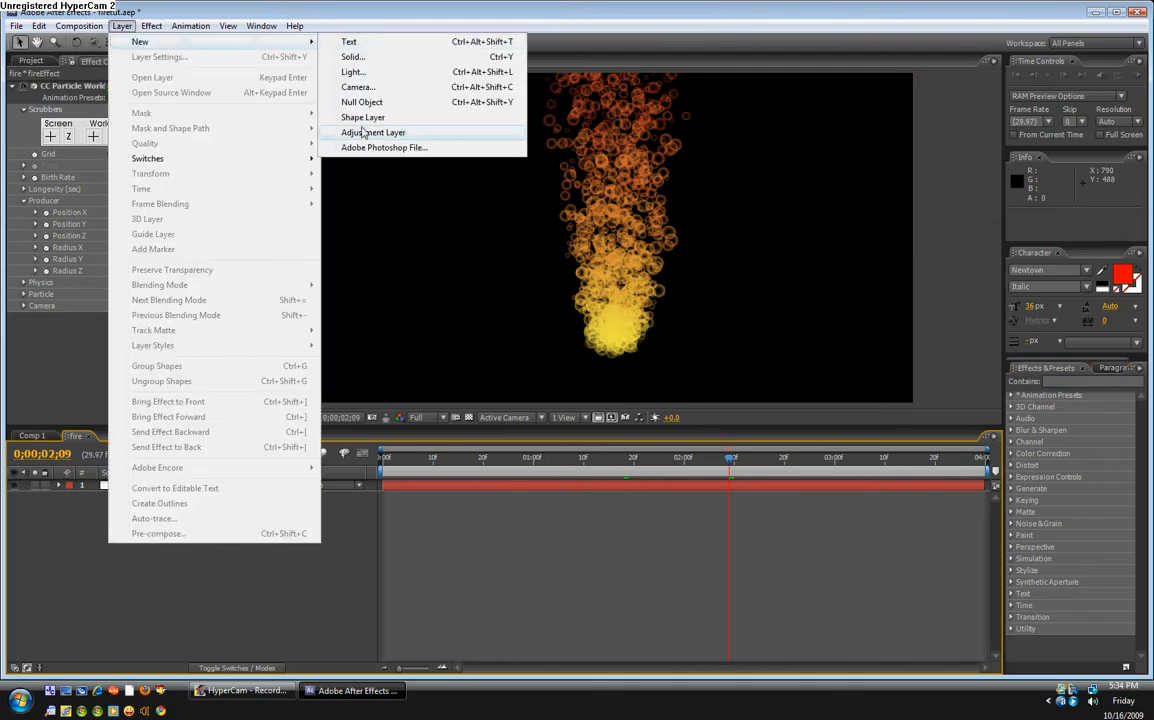
{"action": "left_click", "coordinate": [372, 132]}
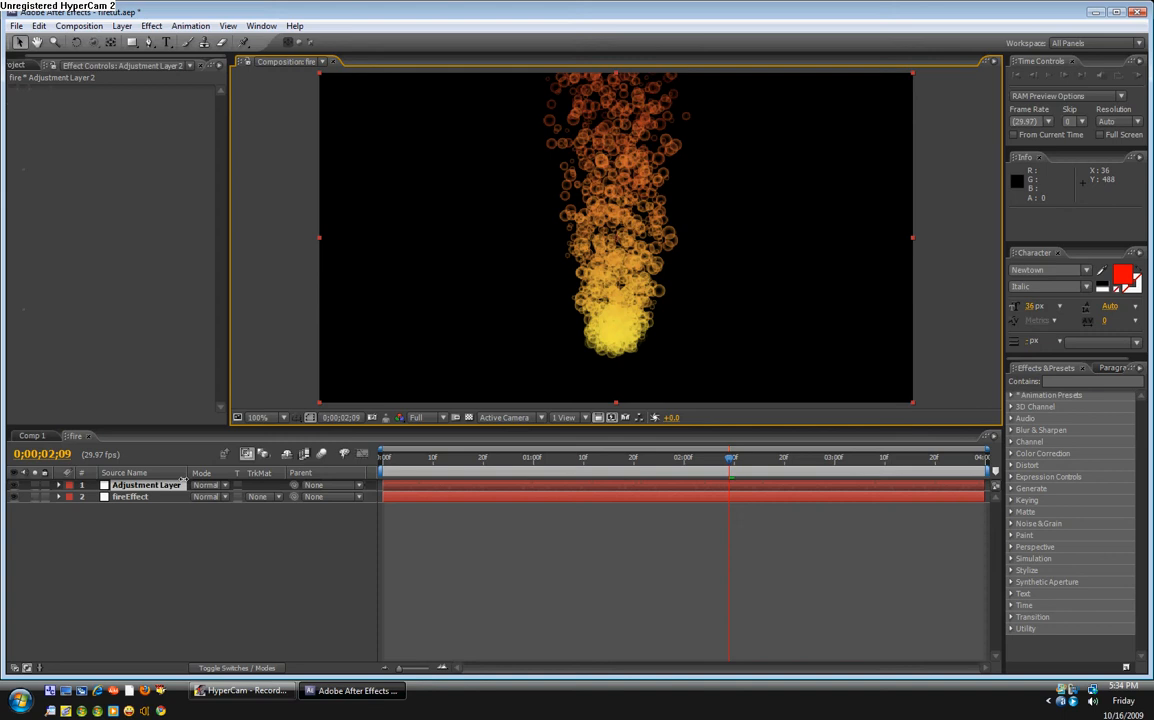
{"action": "mouse_move", "coordinate": [152, 500]}
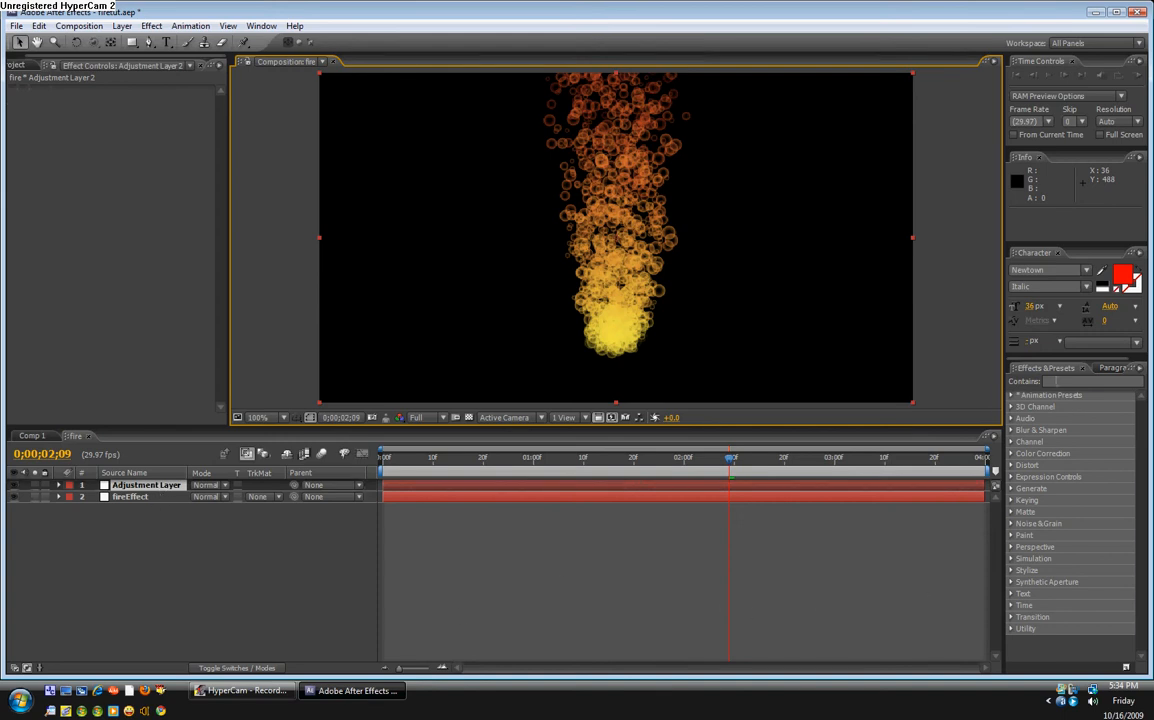
Step: Search 'glow' and apply the Glow effect to the adjustment layer
{"action": "left_click", "coordinate": [1090, 380]}
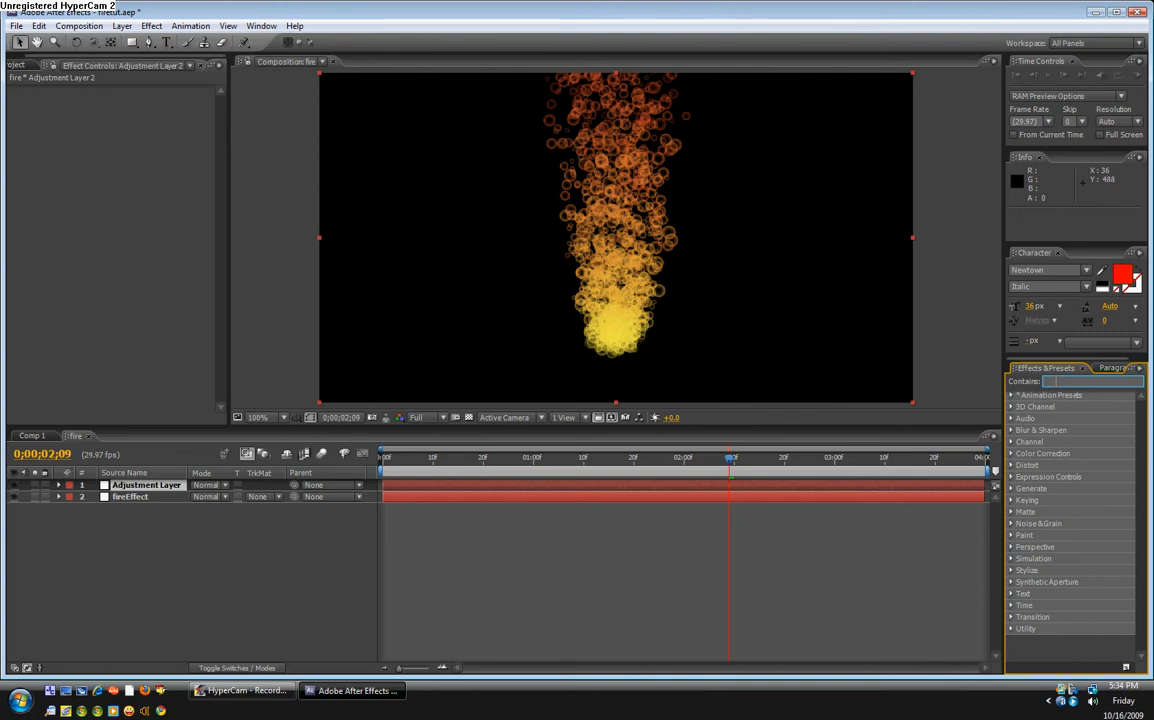
{"action": "type", "text": "glow"}
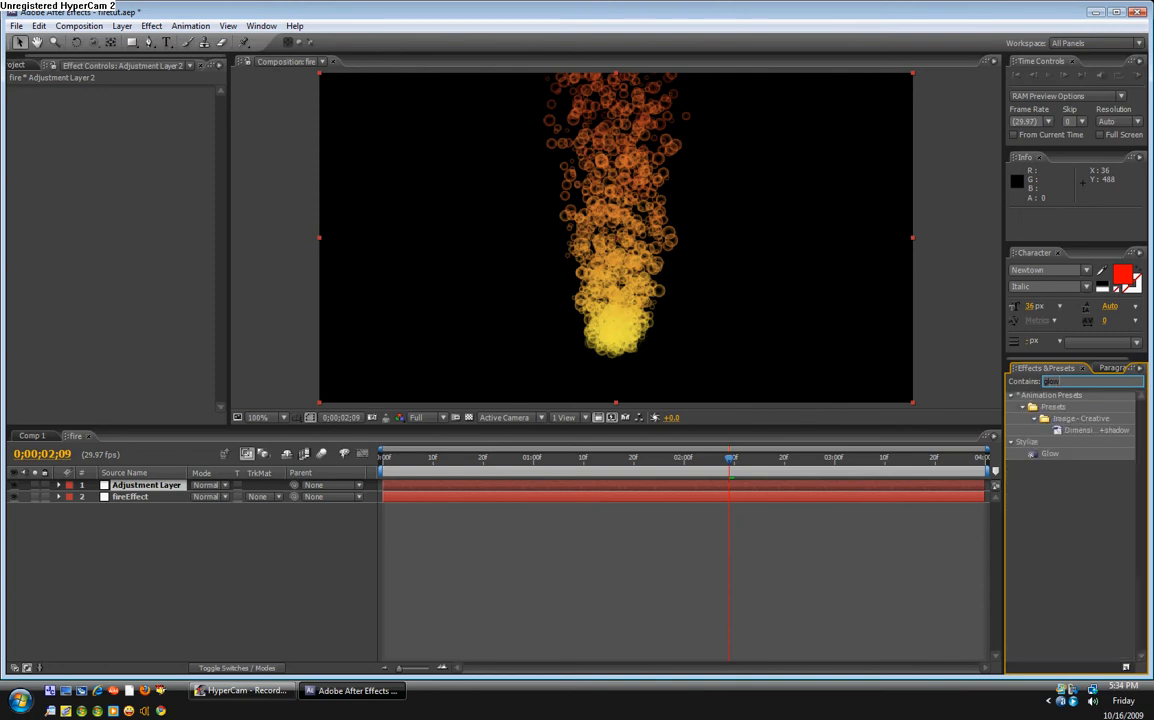
{"action": "left_click", "coordinate": [1050, 452]}
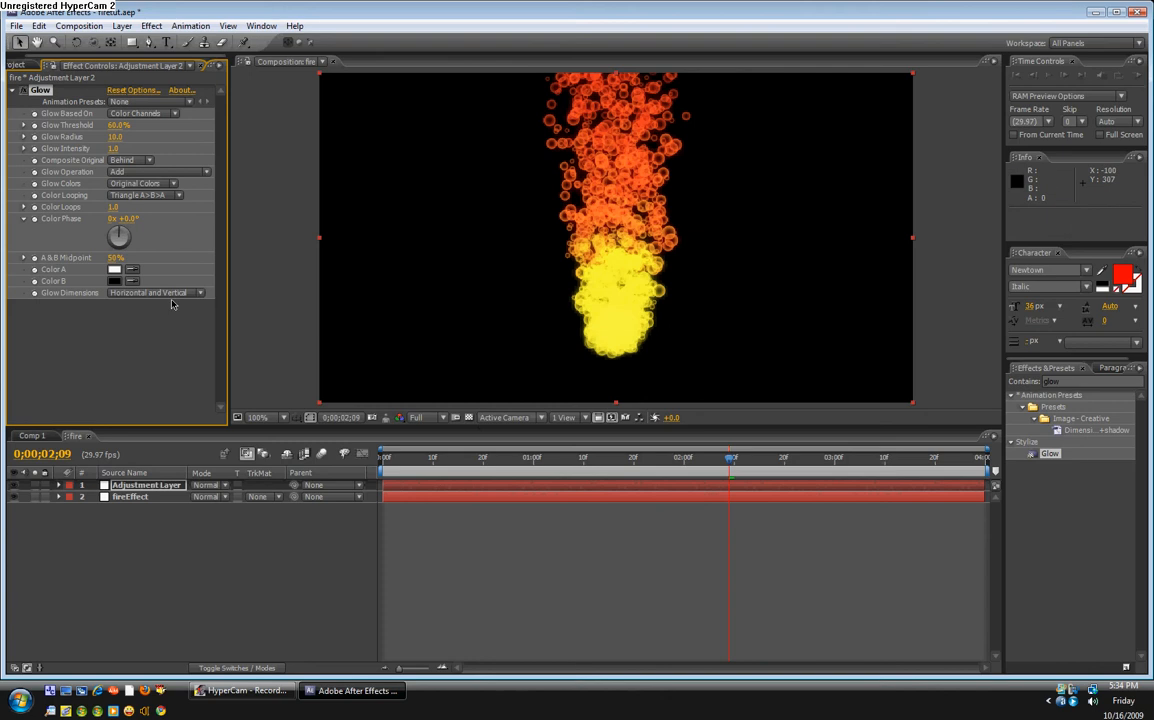
{"action": "mouse_move", "coordinate": [64, 176]}
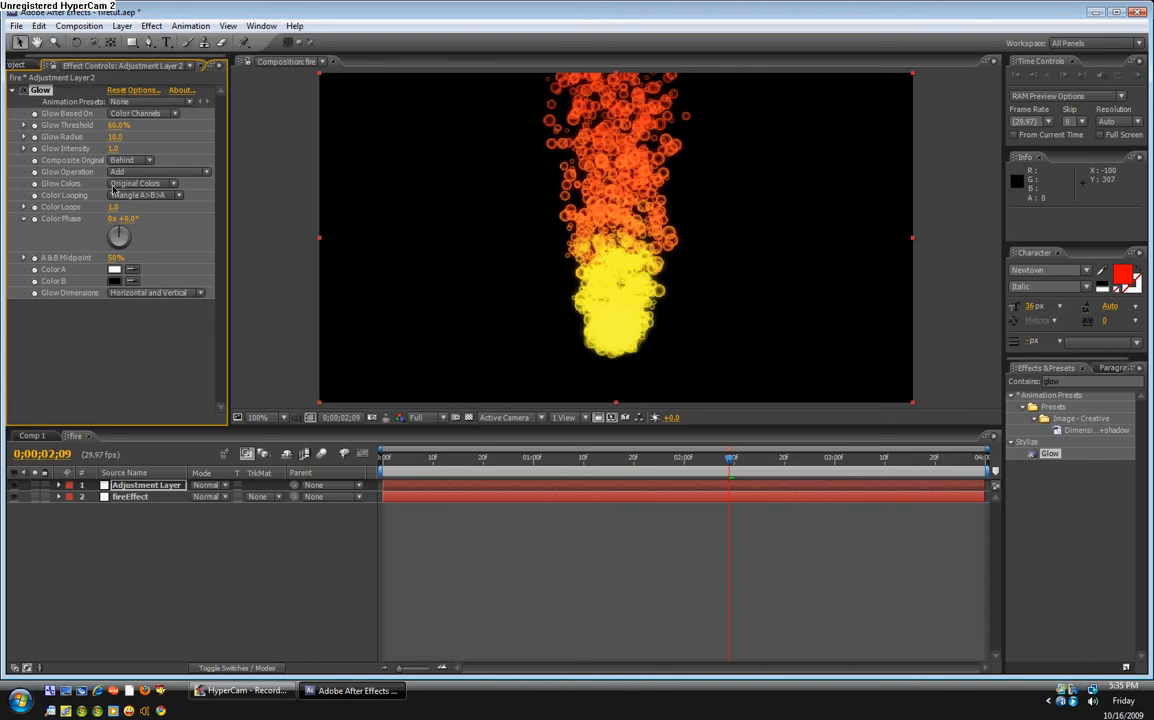
Step: Set the Glow colours to yellow for Color A and orange for Color B
{"action": "left_click", "coordinate": [144, 184]}
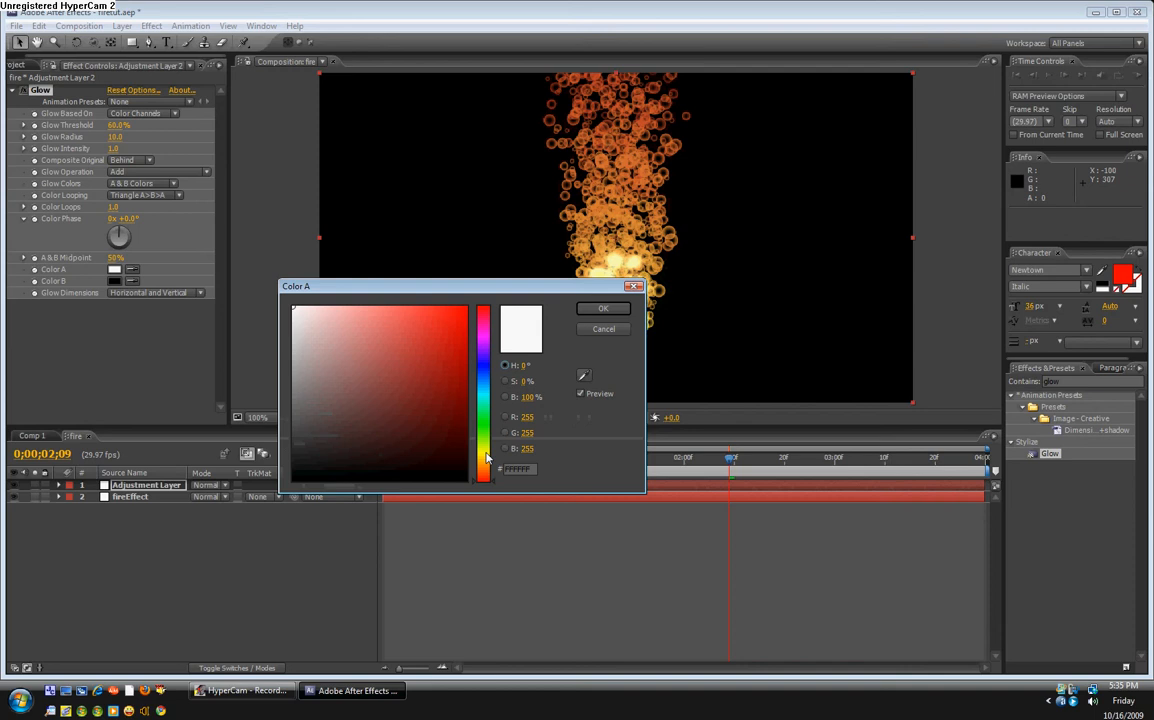
{"action": "left_click", "coordinate": [604, 308]}
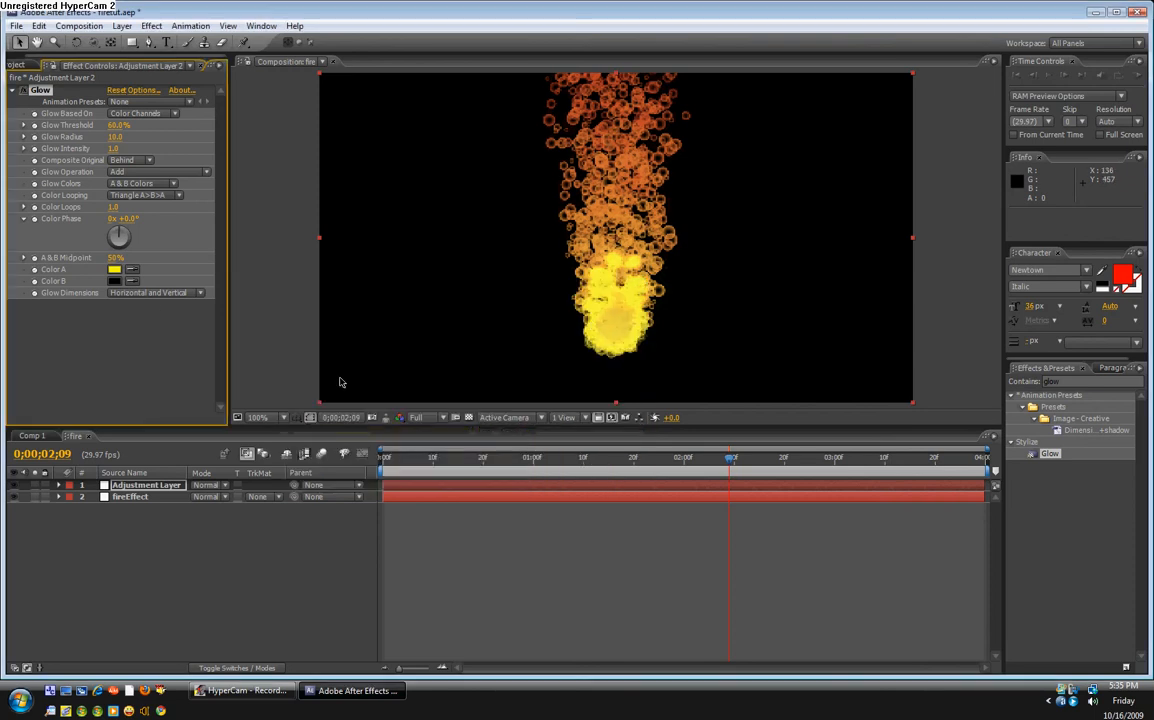
{"action": "left_click", "coordinate": [114, 280]}
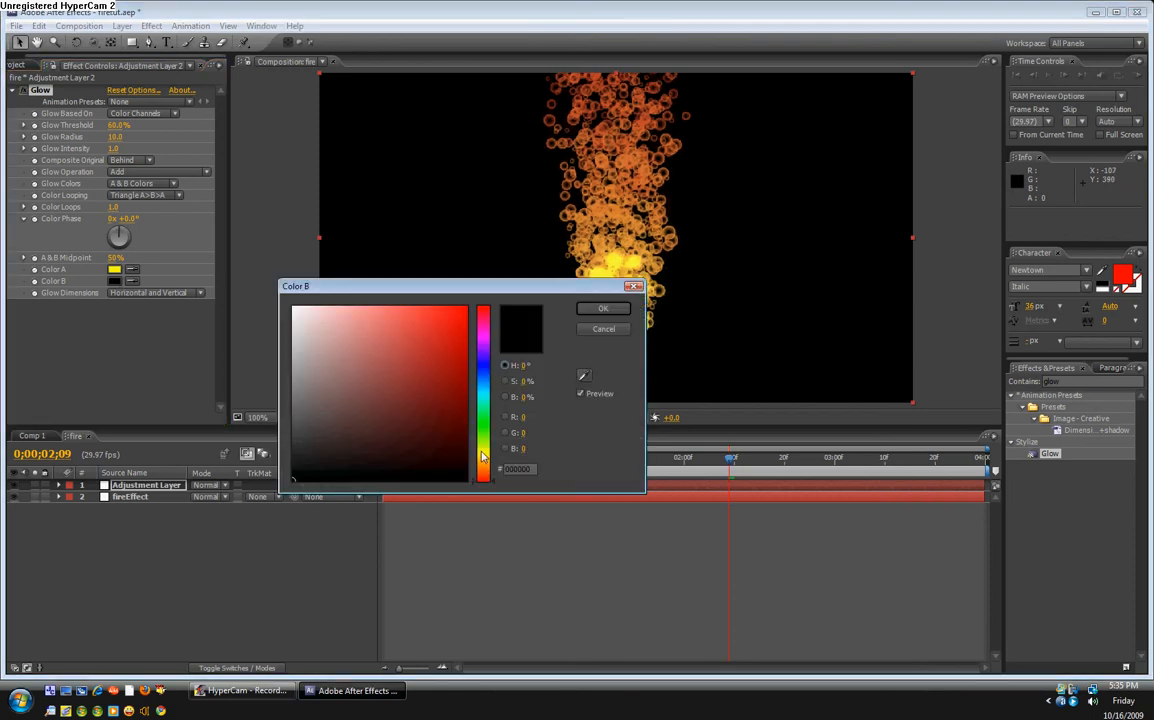
{"action": "left_click", "coordinate": [484, 476]}
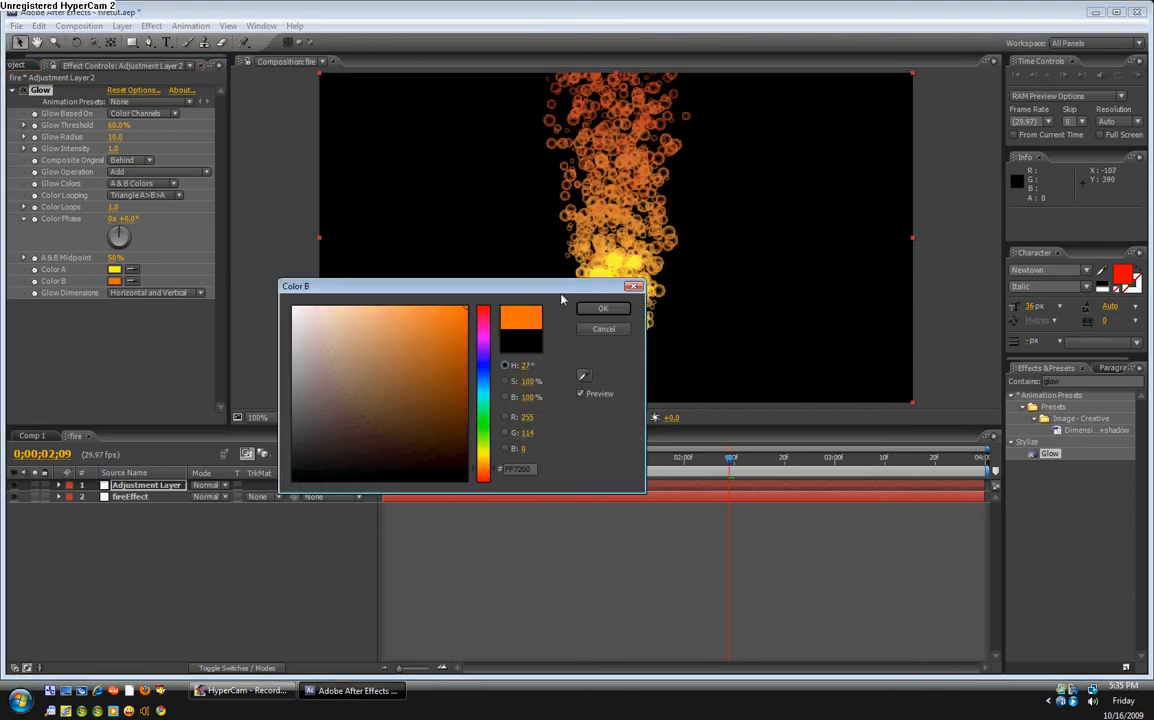
{"action": "left_click", "coordinate": [604, 308]}
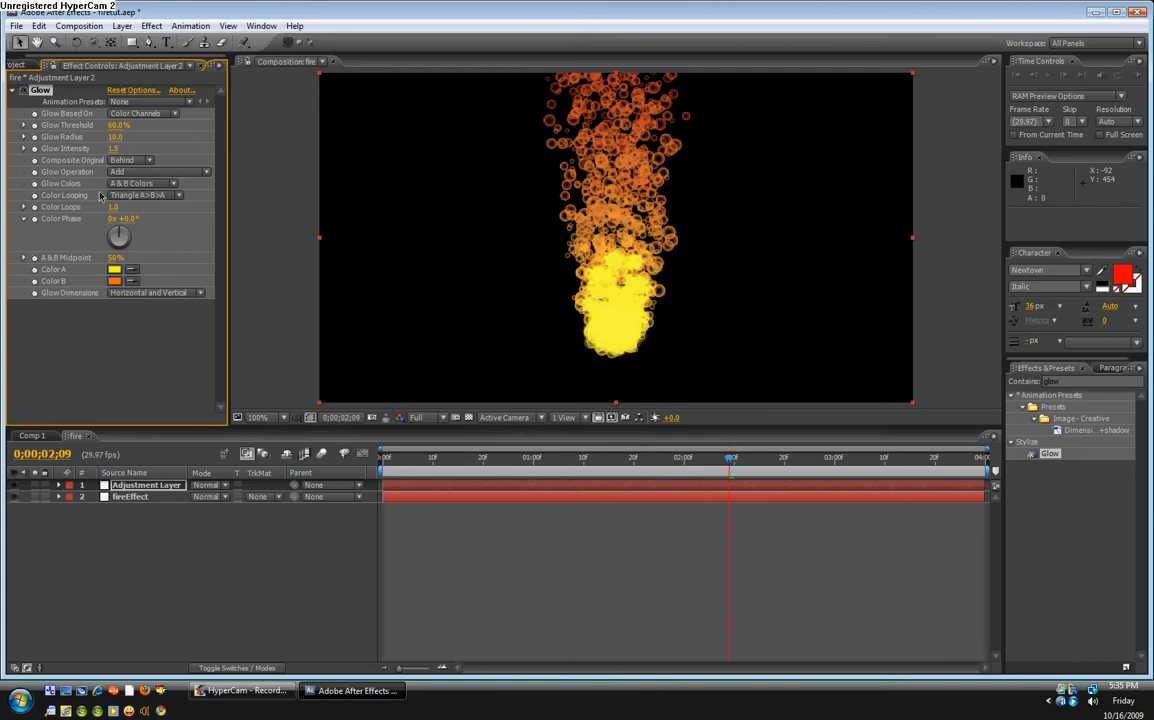
{"action": "mouse_move", "coordinate": [112, 300]}
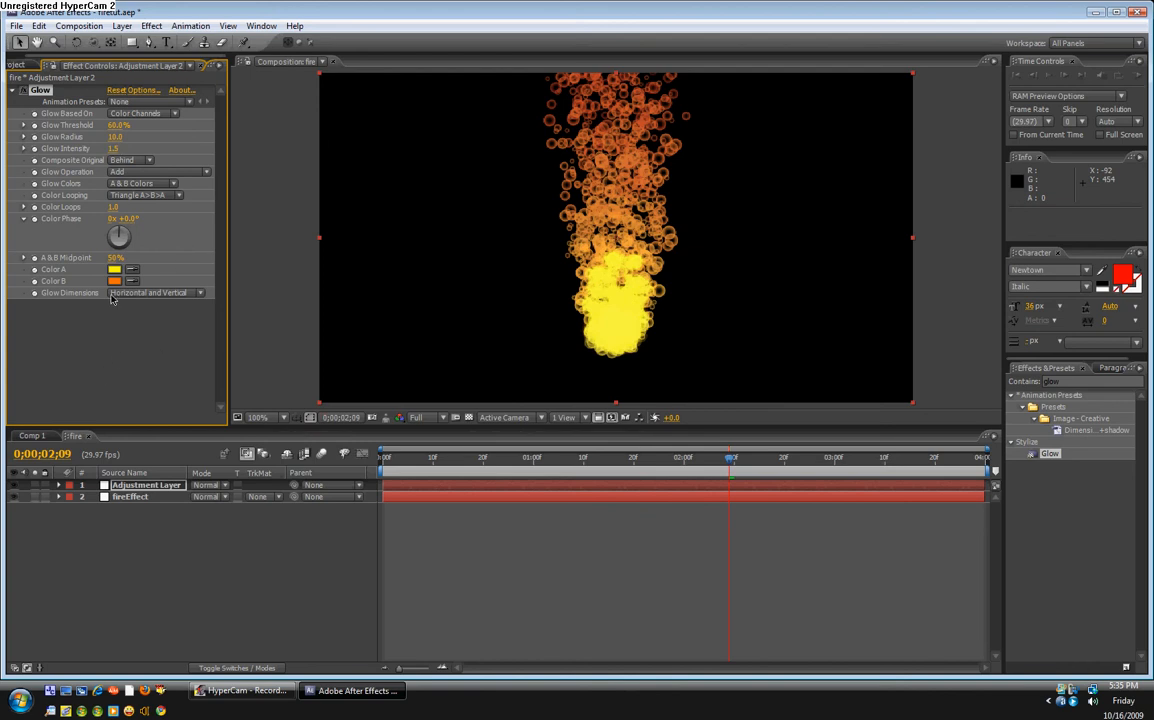
{"action": "mouse_move", "coordinate": [184, 392]}
{"action": "type", "text": "cc vector"}
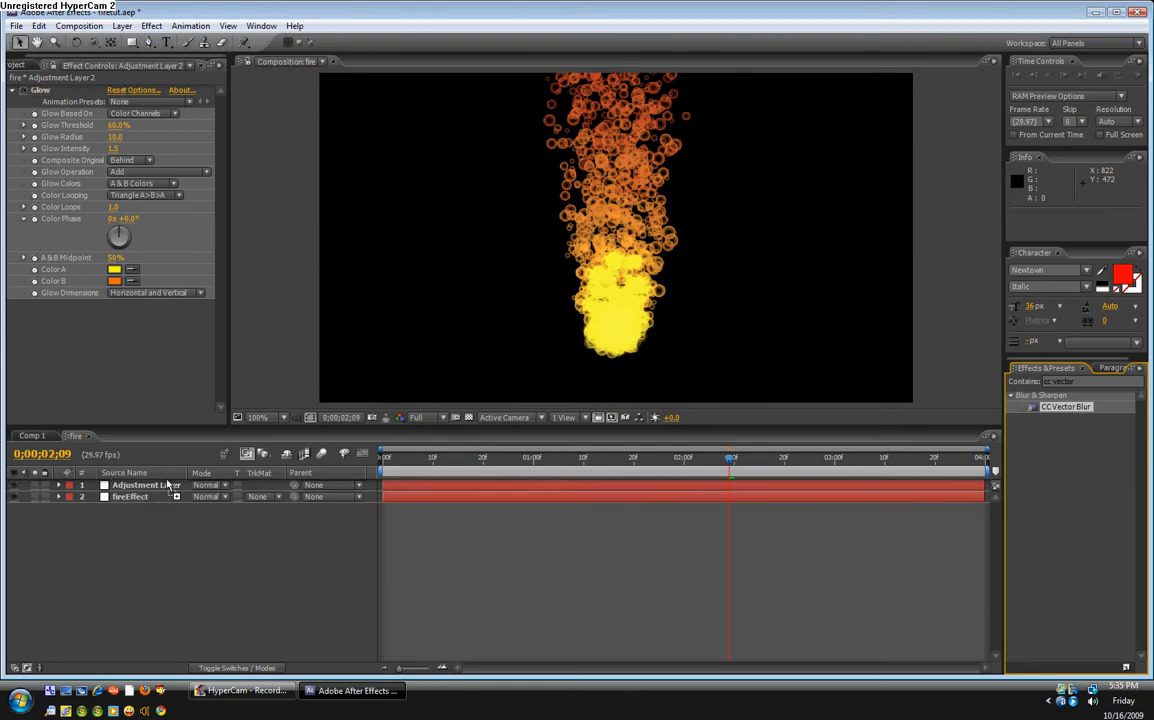
{"action": "mouse_move", "coordinate": [170, 498]}
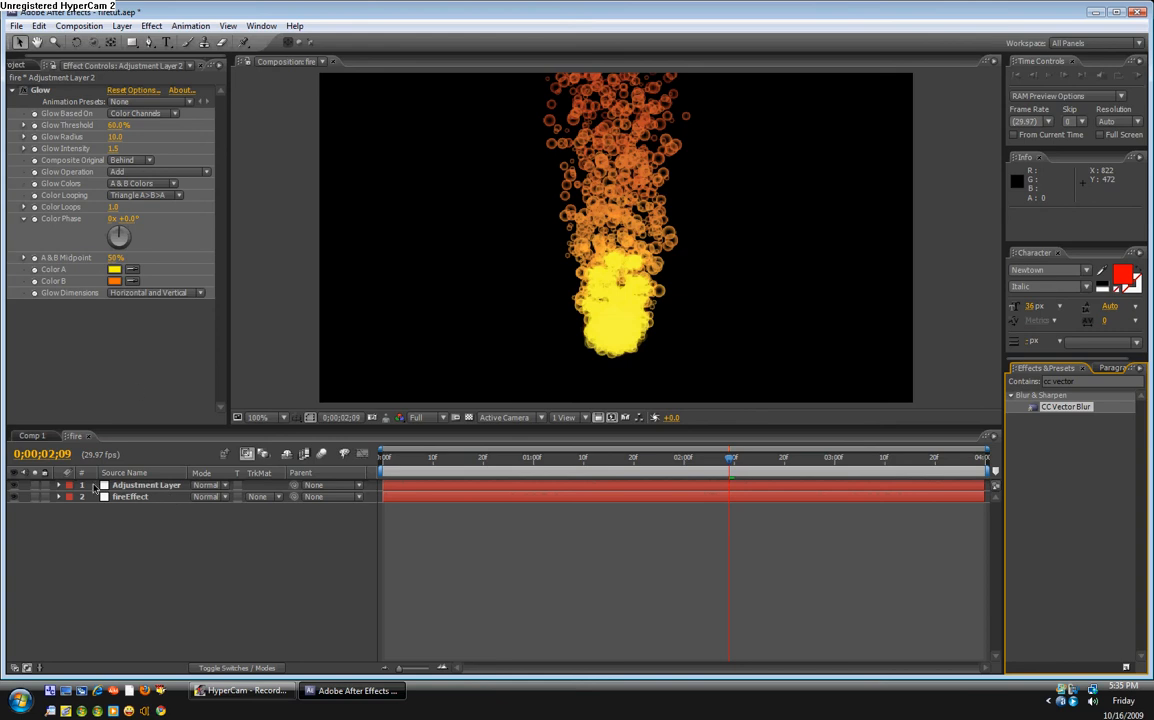
Step: Apply CC Vector Blur to the adjustment layer and collapse its effect settings
{"action": "left_click", "coordinate": [146, 486]}
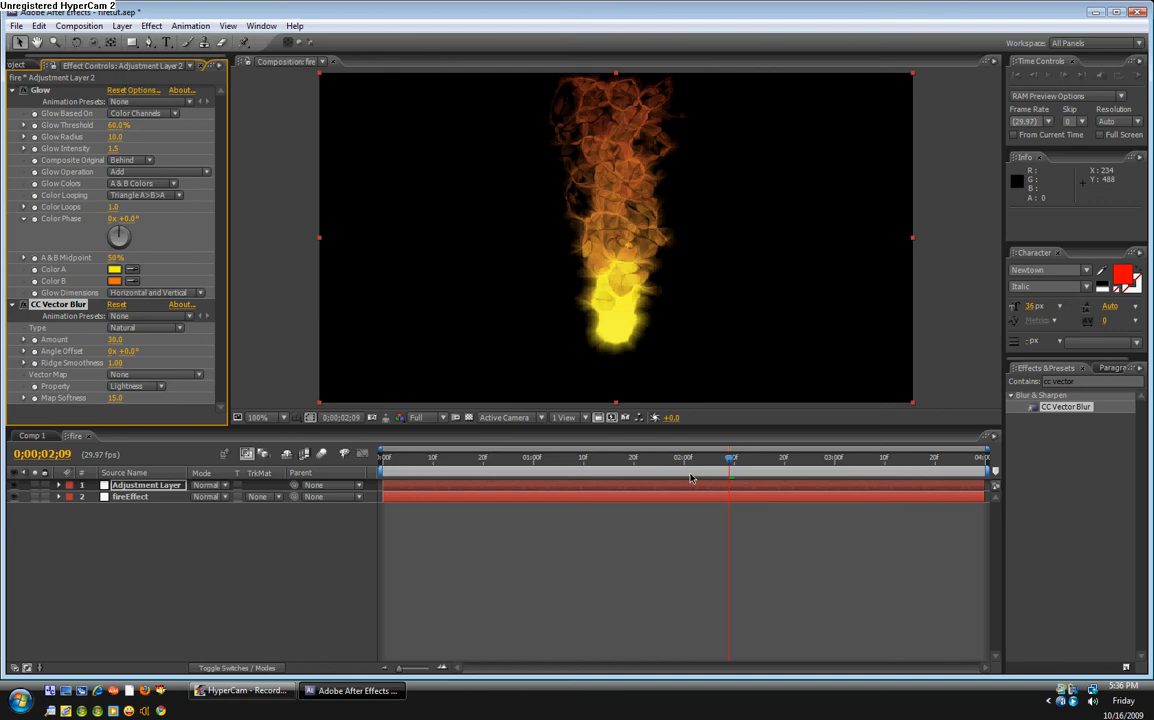
{"action": "mouse_move", "coordinate": [644, 468]}
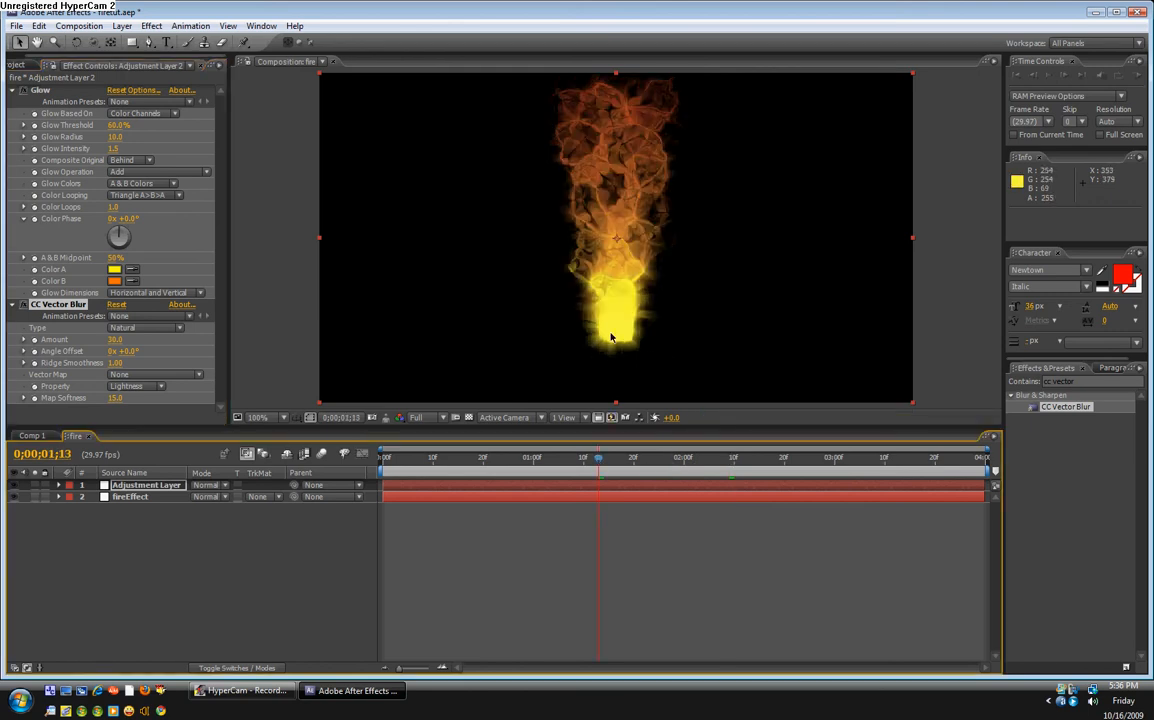
{"action": "mouse_move", "coordinate": [72, 360]}
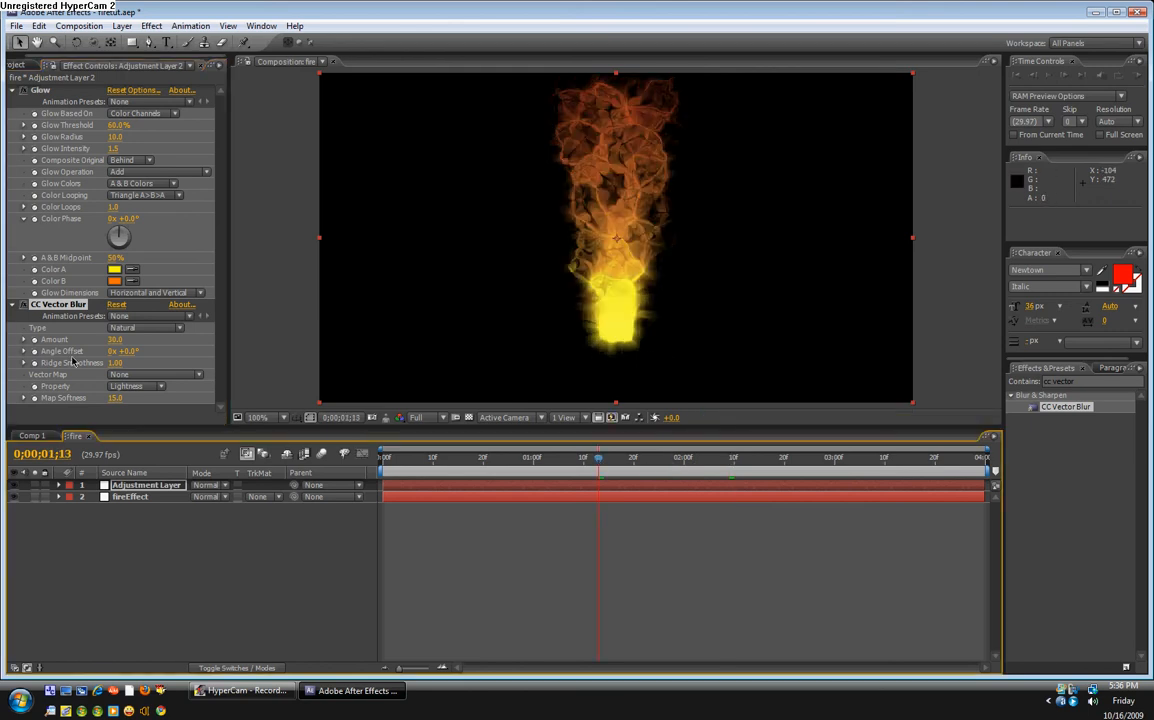
{"action": "left_click", "coordinate": [14, 304]}
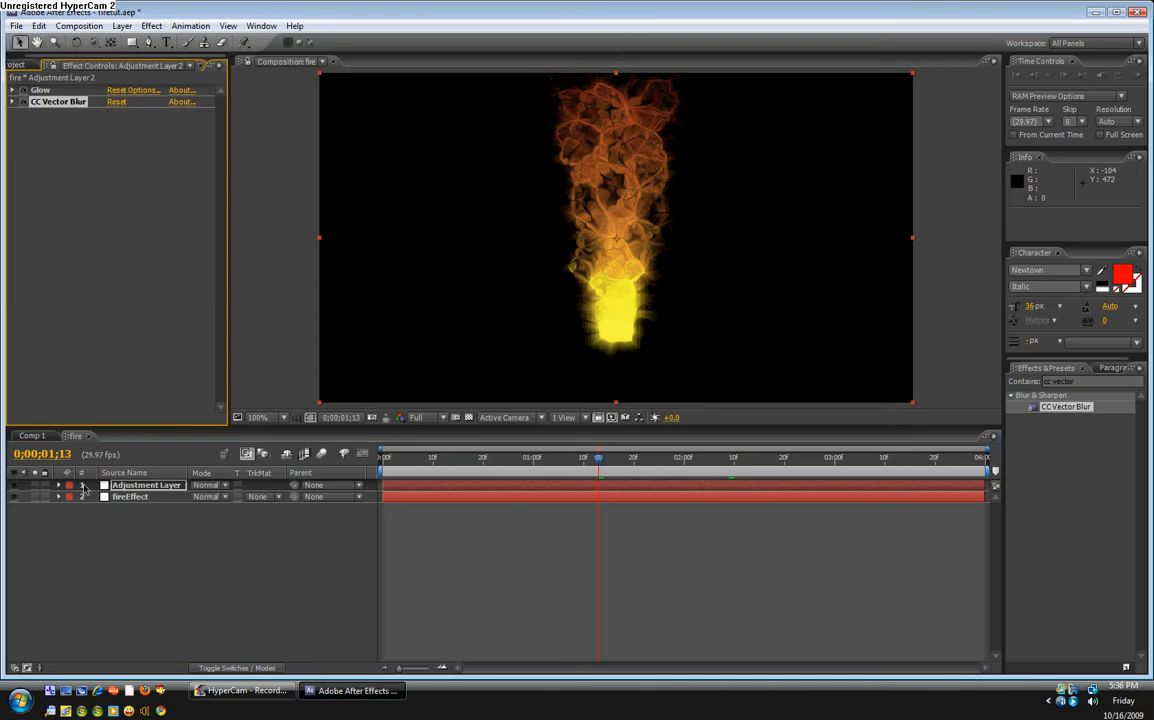
Step: Widen the CC Particle World producer on the particle layer so the flames spread into a fuller blaze
{"action": "left_click", "coordinate": [130, 496]}
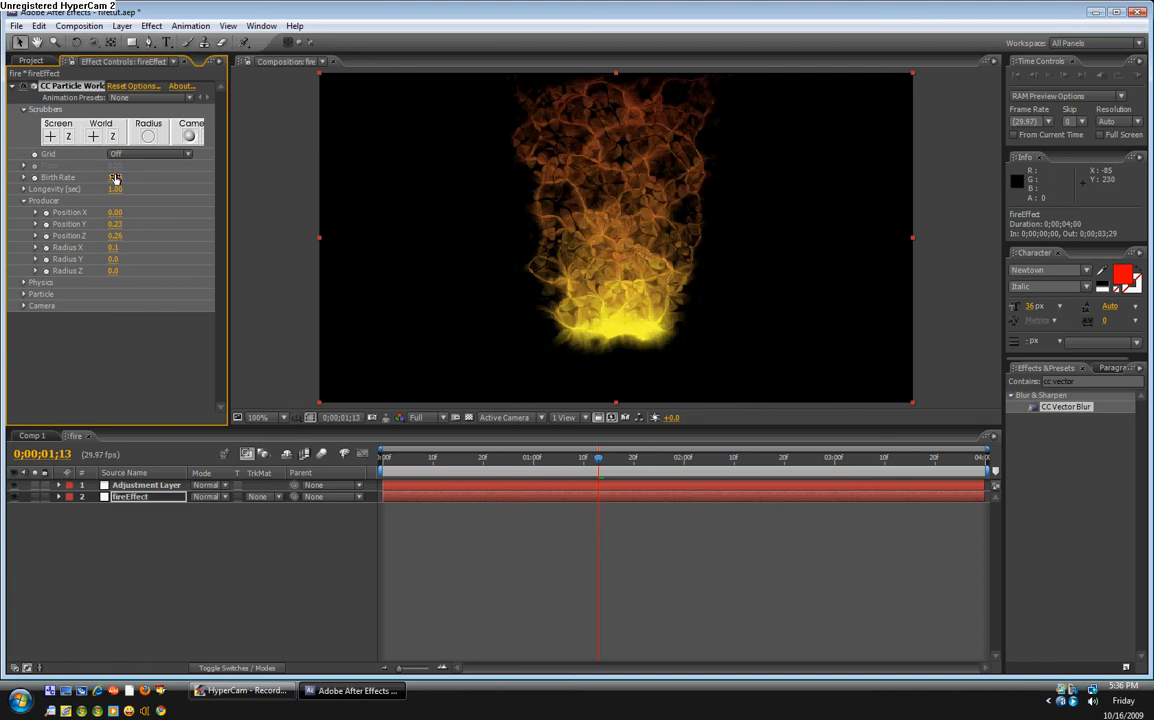
{"action": "left_click_drag", "start_coordinate": [116, 176], "coordinate": [126, 184]}
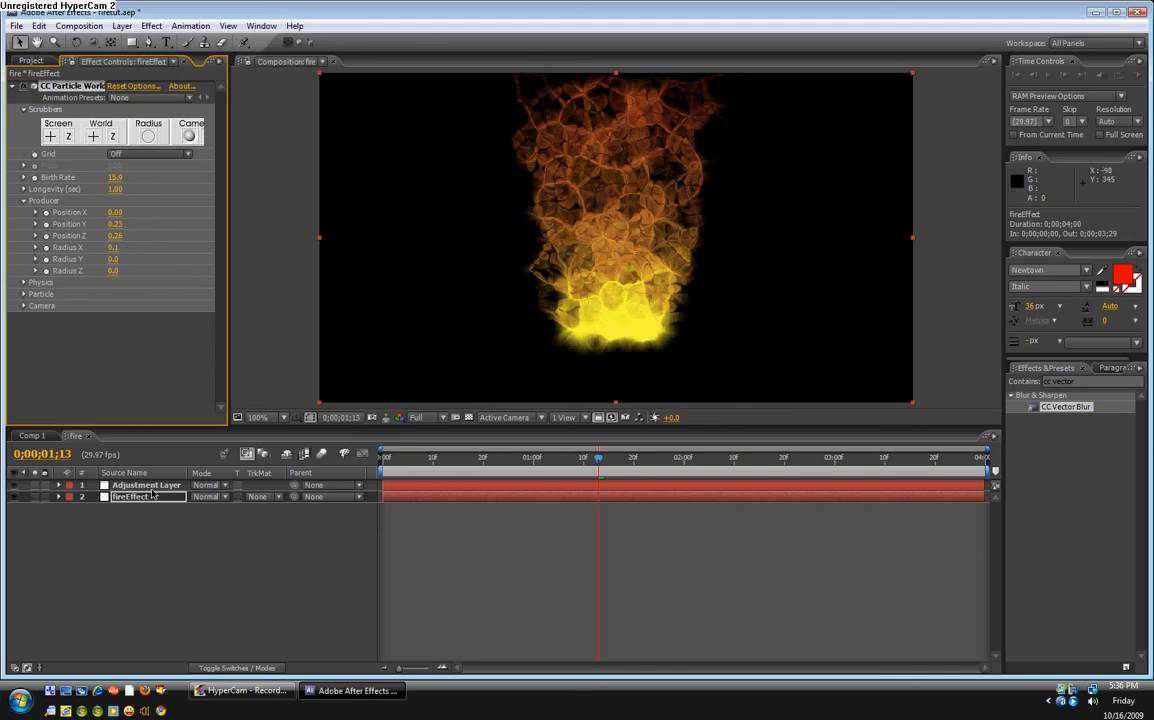
Step: Show Adjustment Layer 2's effects and expand the CC Vector Blur settings beneath Glow
{"action": "left_click", "coordinate": [146, 486]}
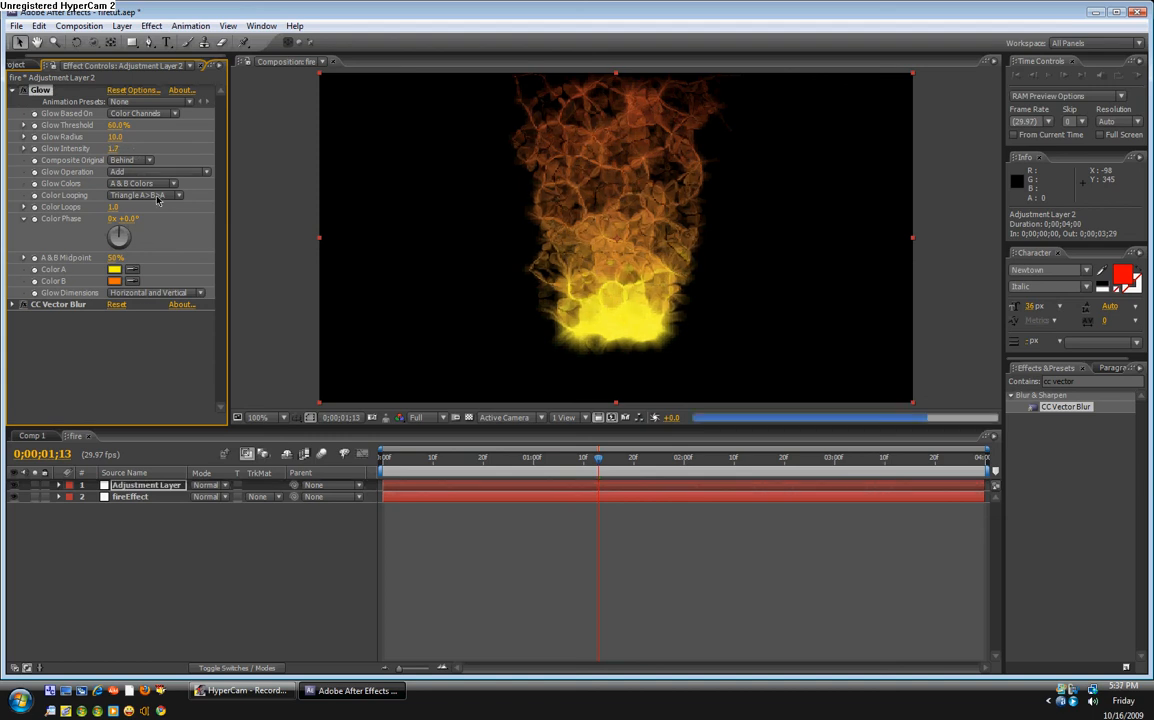
{"action": "left_click", "coordinate": [12, 304]}
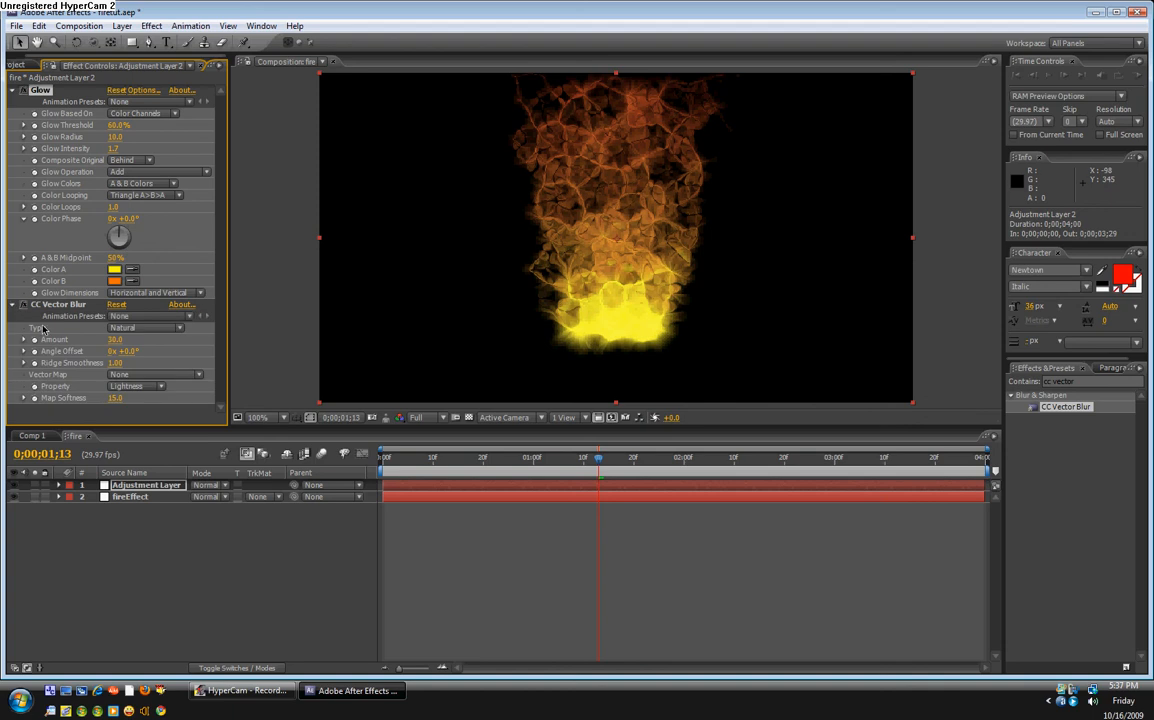
{"action": "mouse_move", "coordinate": [740, 364]}
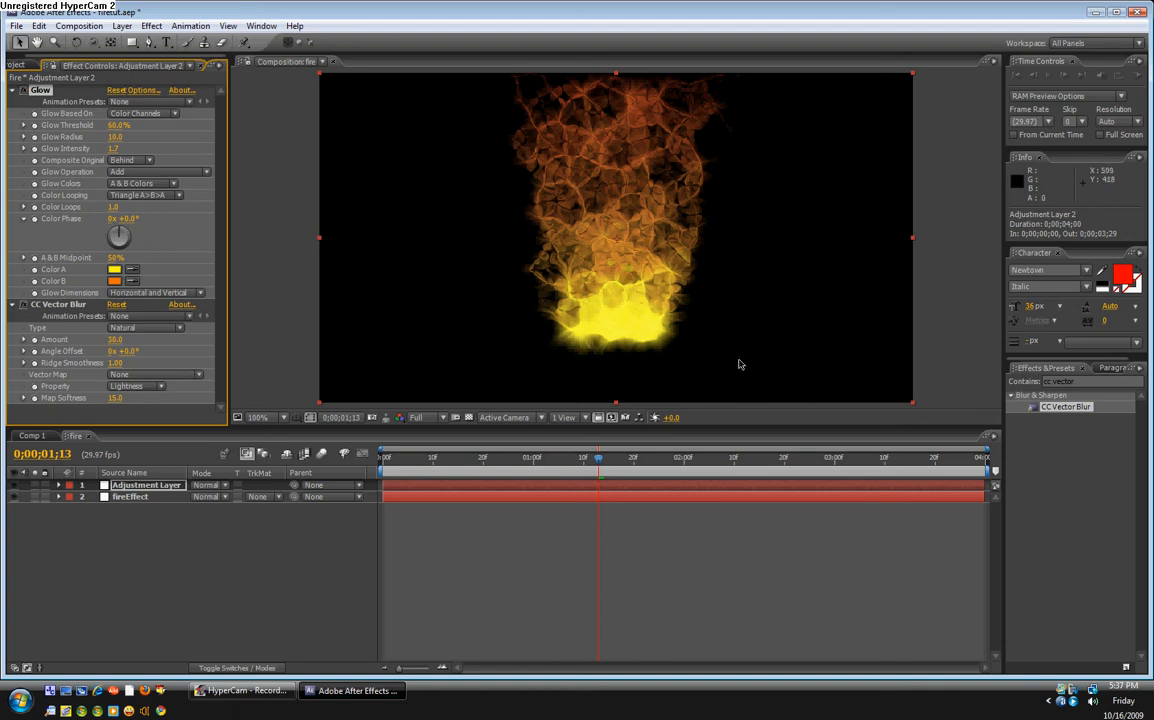
{"action": "mouse_move", "coordinate": [144, 300]}
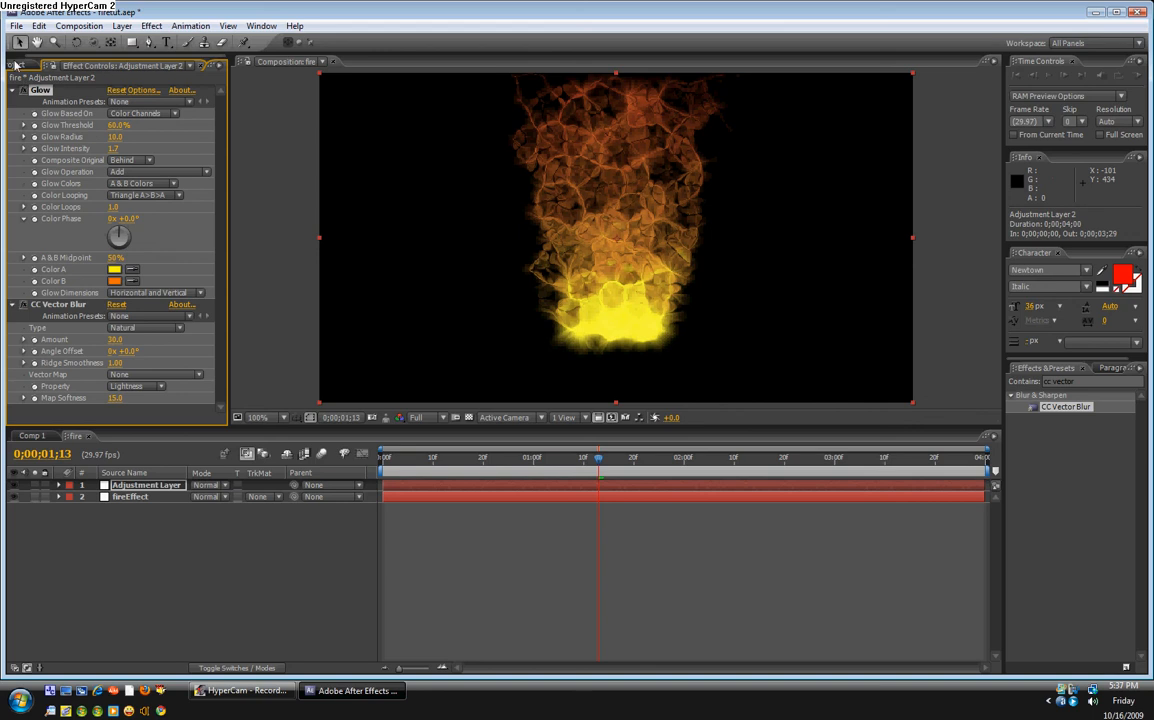
Step: Bring up the Project panel's imported assets to locate the forest fire sound clip
{"action": "left_click", "coordinate": [30, 64]}
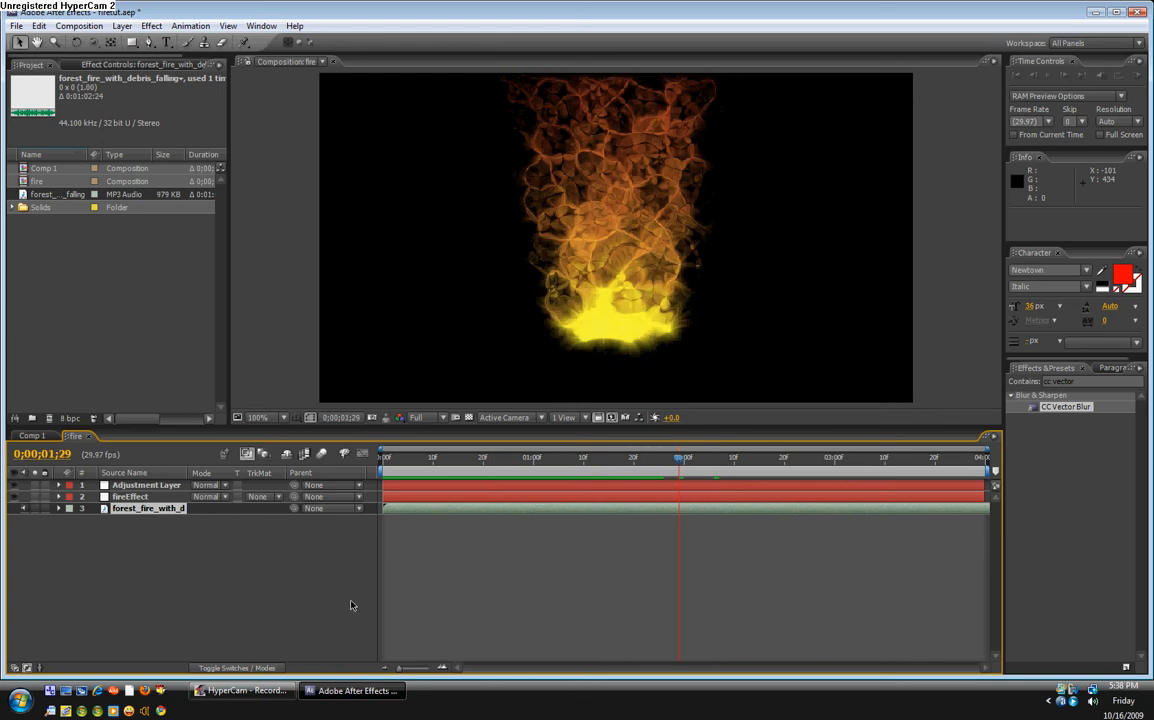
{"action": "mouse_move", "coordinate": [292, 600]}
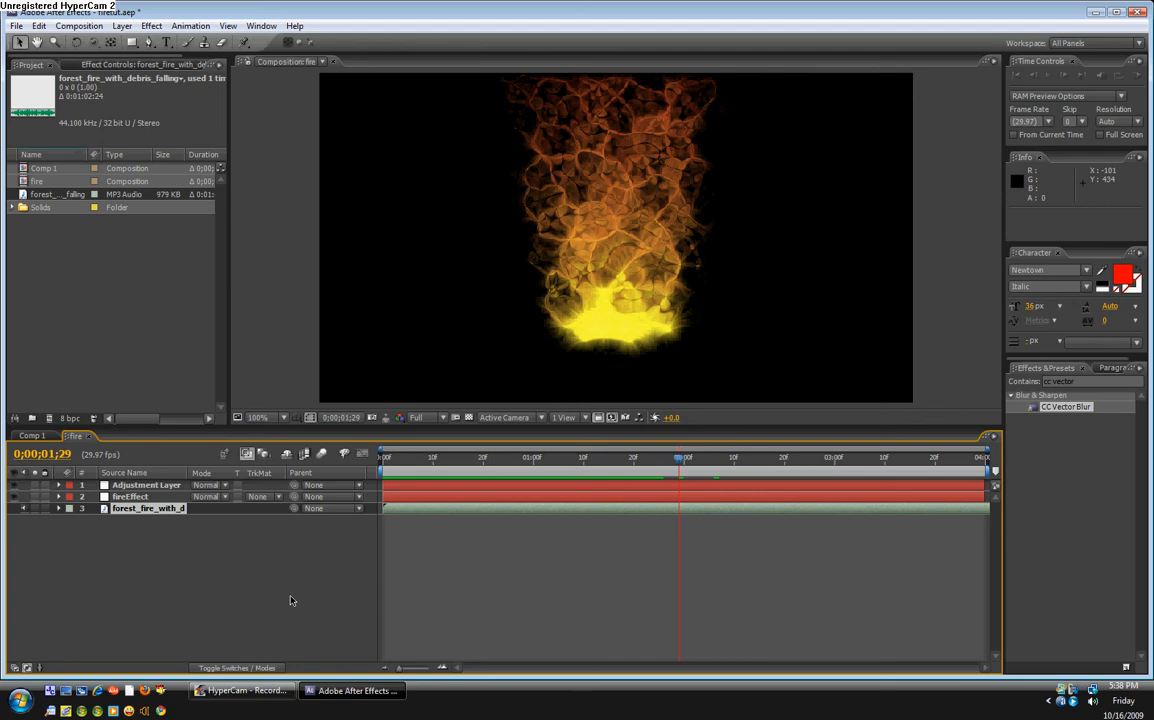
{"action": "mouse_move", "coordinate": [276, 628]}
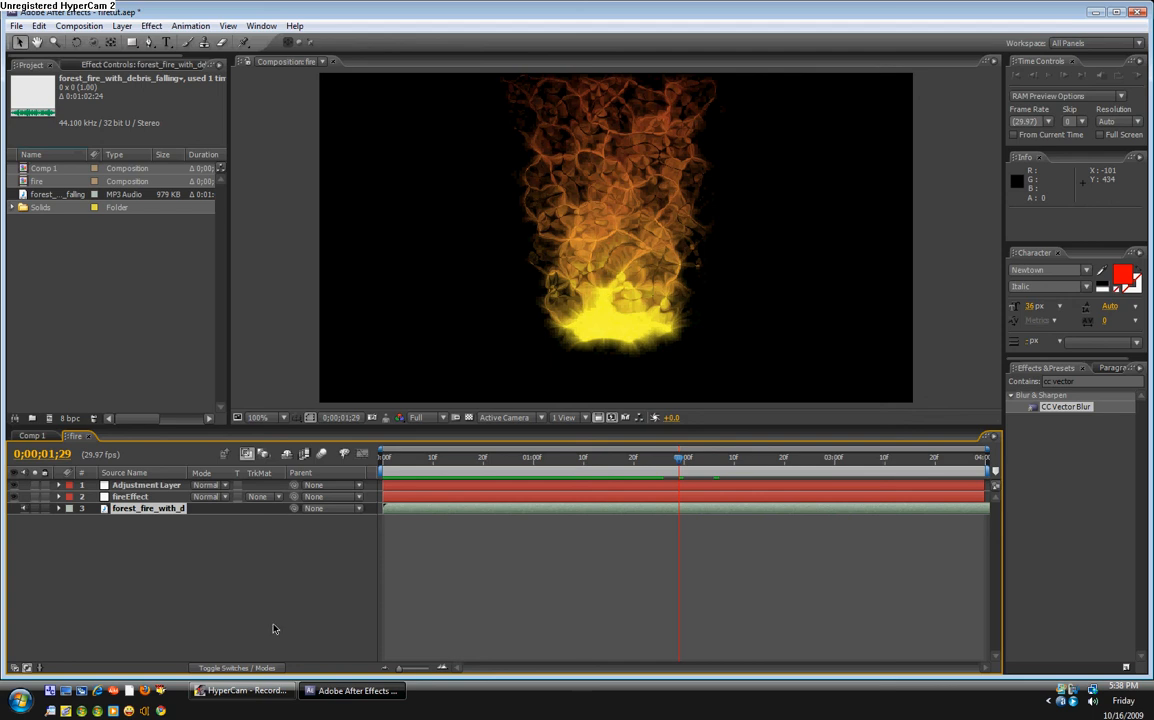